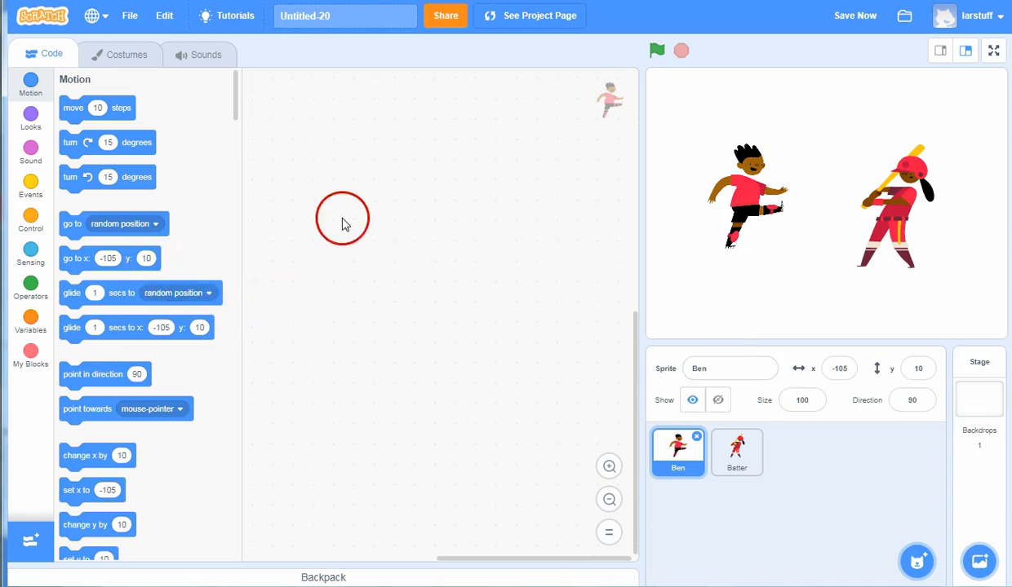
# Step: Drag a 'say Hello! for 2 seconds' block from Looks into Ben's code area
pyautogui.click(30, 117)
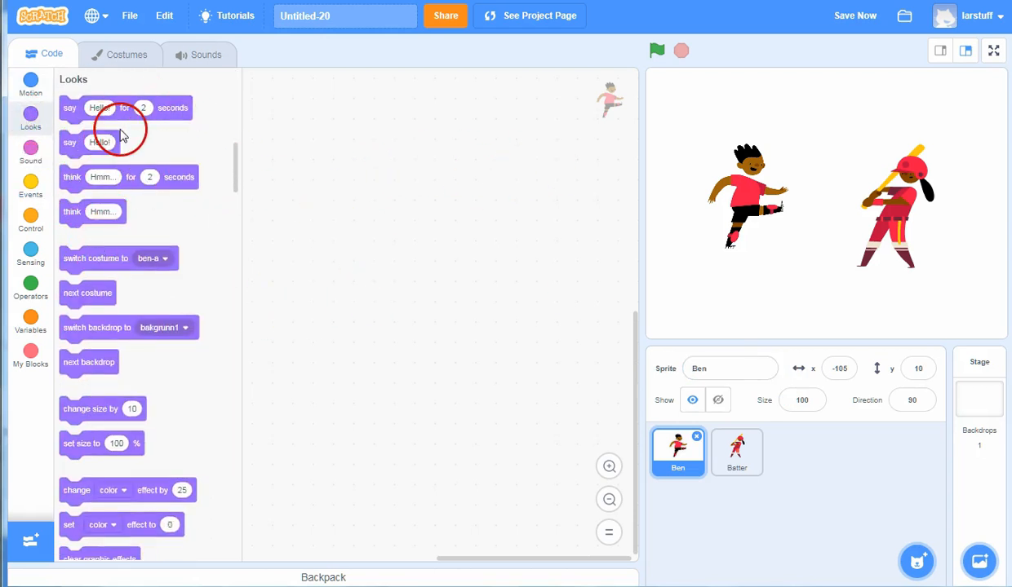
pyautogui.moveTo(306, 209)
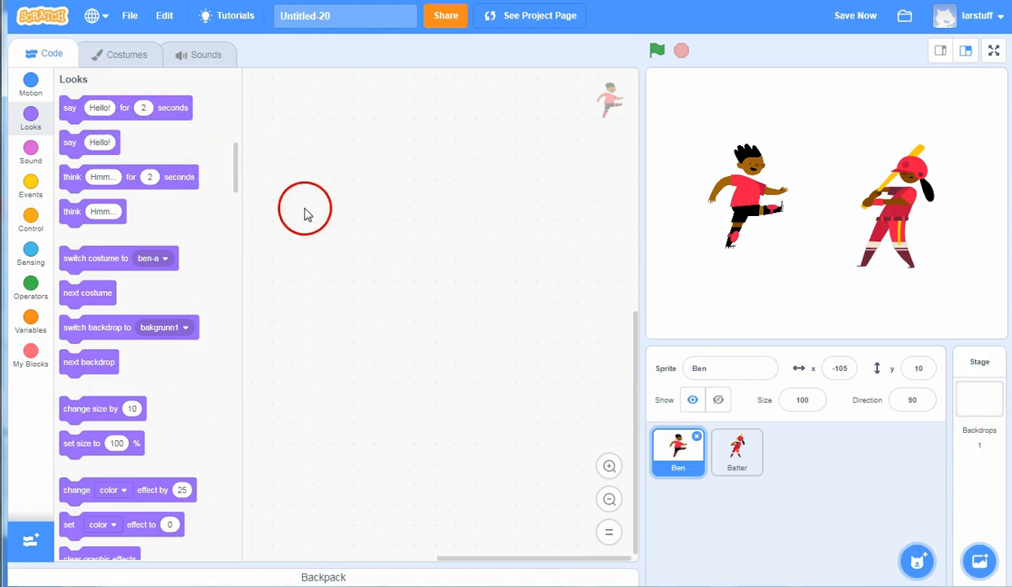
pyautogui.moveTo(126, 107); pyautogui.dragTo(424, 130)
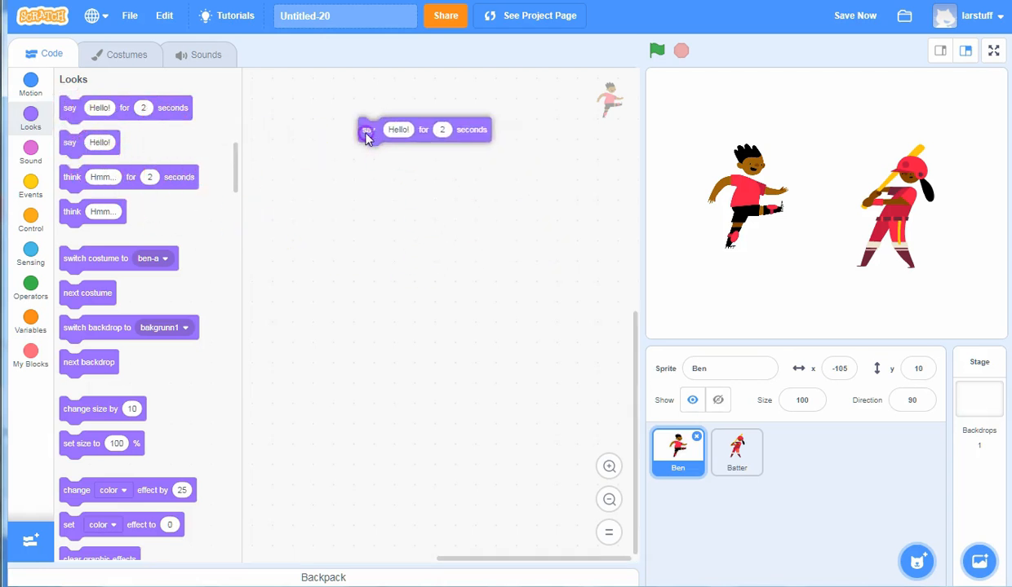
pyautogui.click(373, 131)
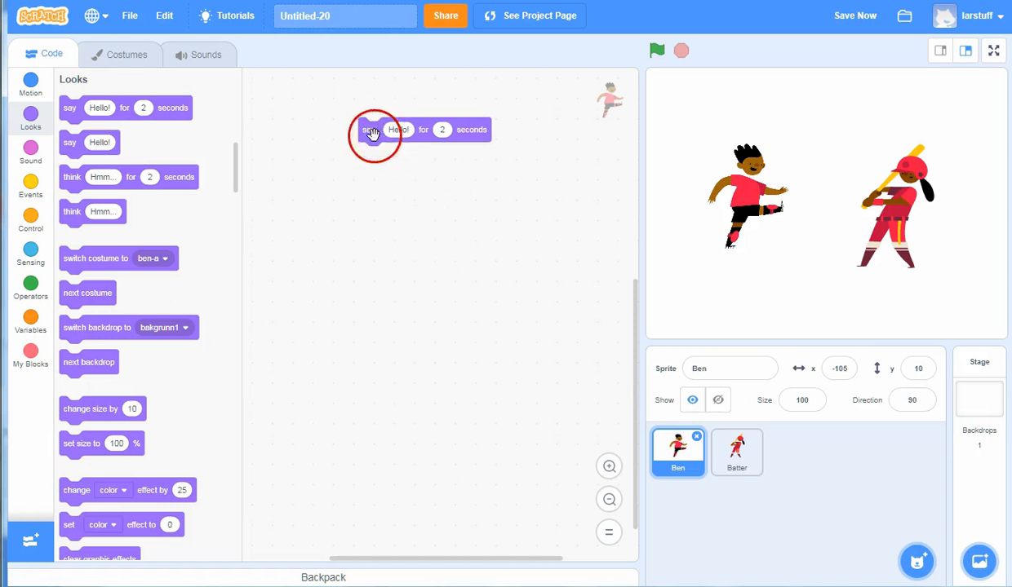
pyautogui.moveTo(462, 241)
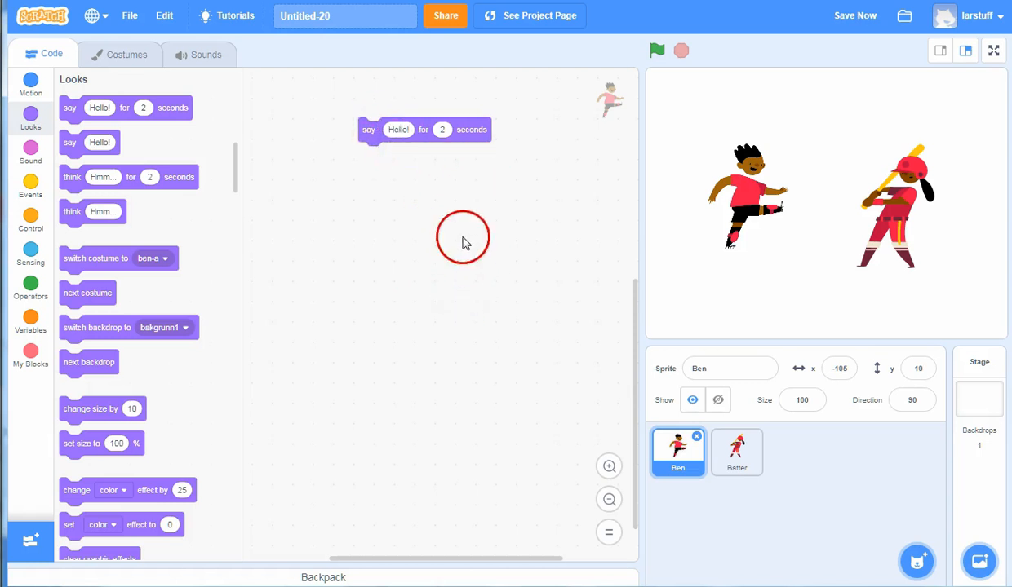
pyautogui.moveTo(373, 132)
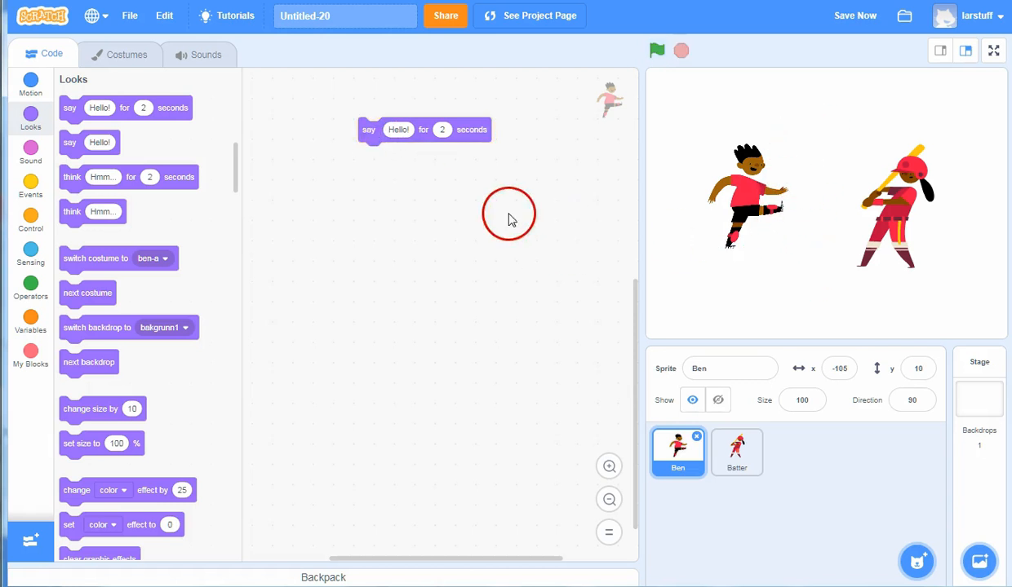
pyautogui.moveTo(489, 390)
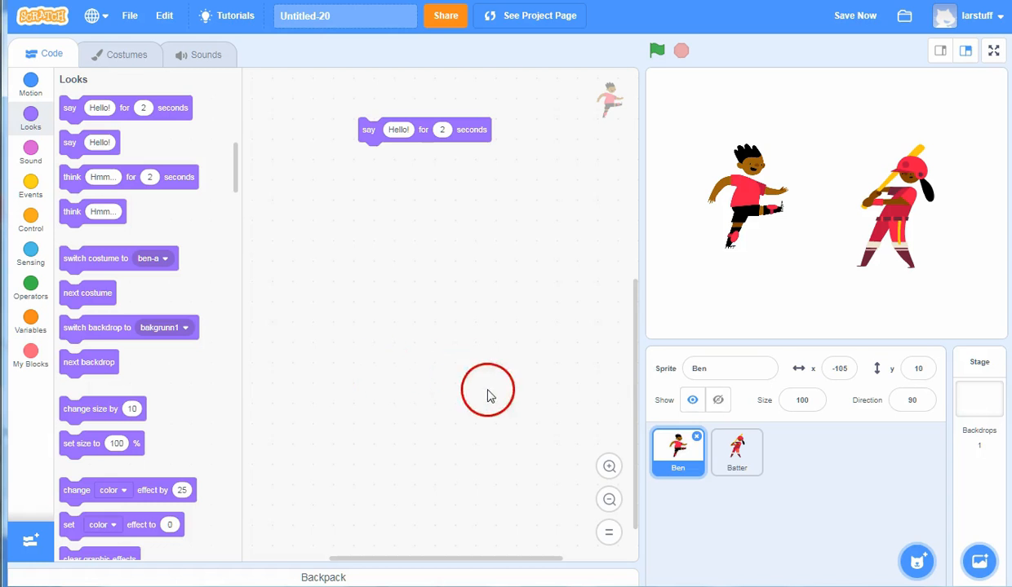
pyautogui.moveTo(431, 339)
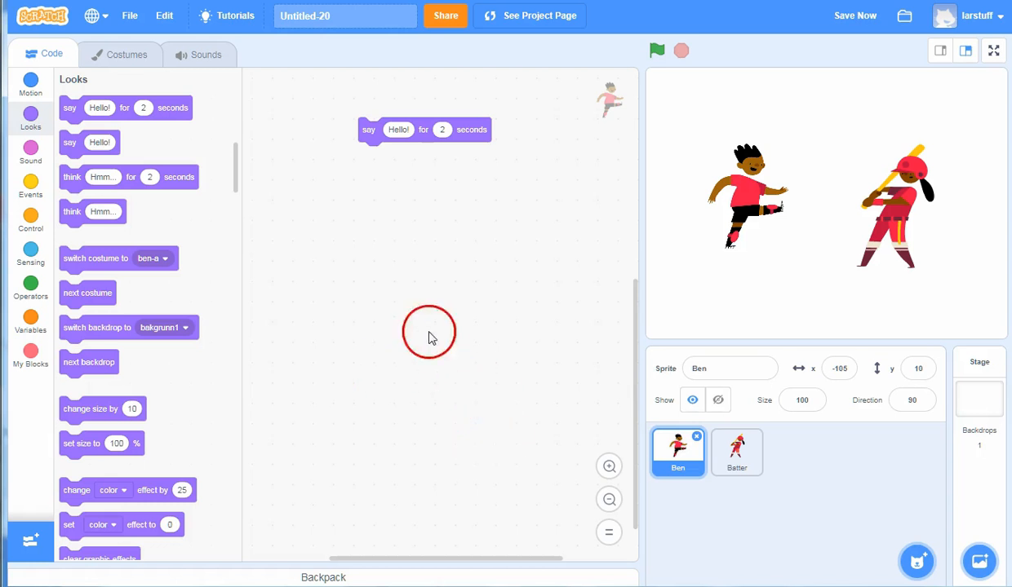
# Step: Swap Ben's timed say block for a plain 'say Hello!' block, discarding a stray think block
pyautogui.moveTo(90, 142); pyautogui.dragTo(415, 196)
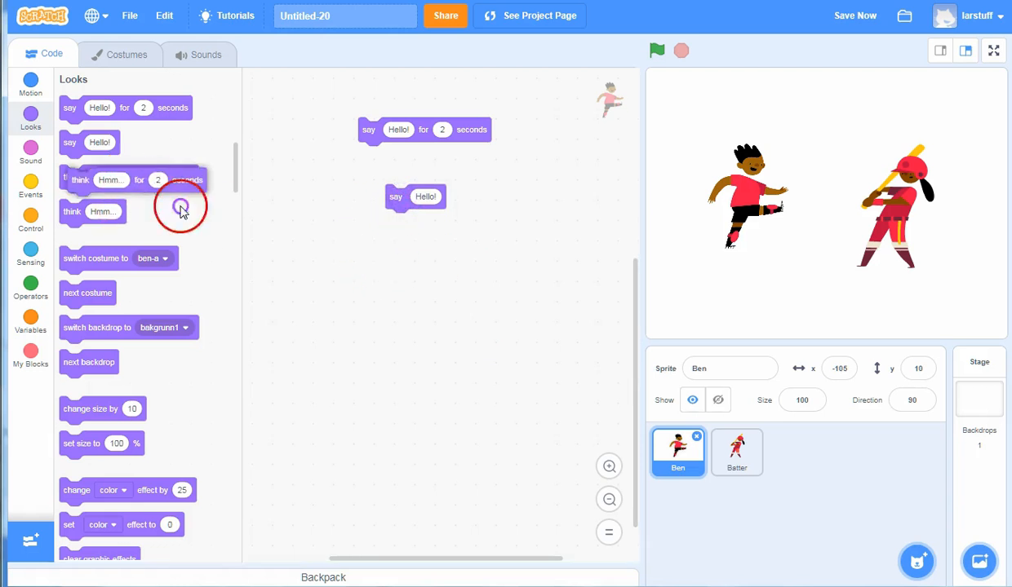
pyautogui.moveTo(106, 180); pyautogui.dragTo(481, 258)
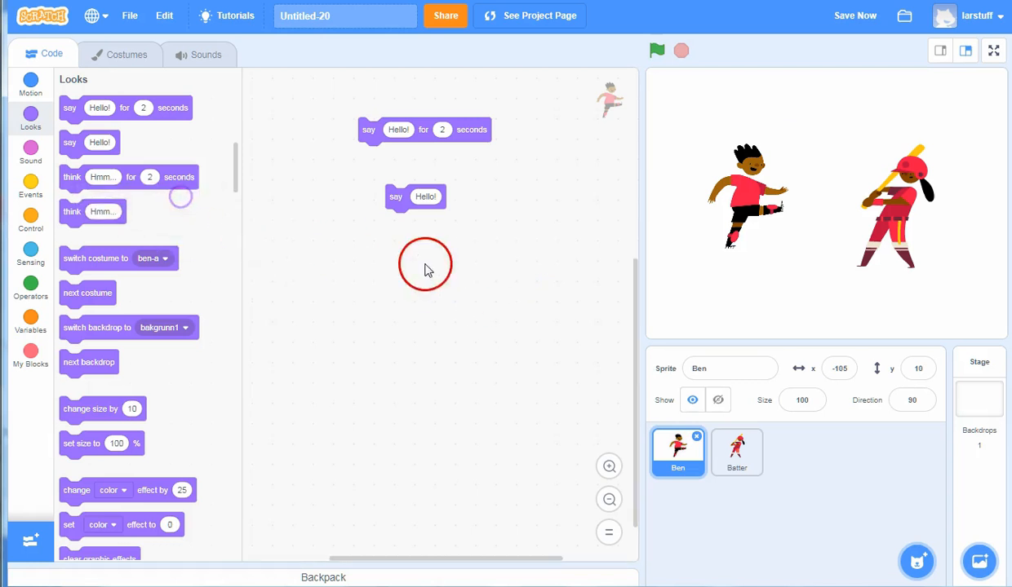
pyautogui.moveTo(416, 196); pyautogui.dragTo(151, 152)
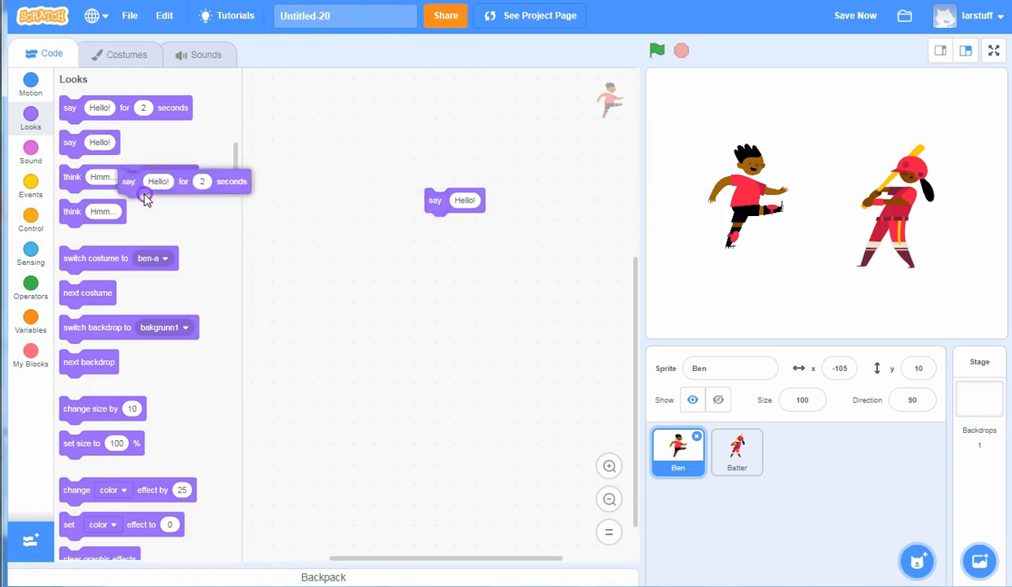
pyautogui.moveTo(455, 200); pyautogui.dragTo(372, 167)
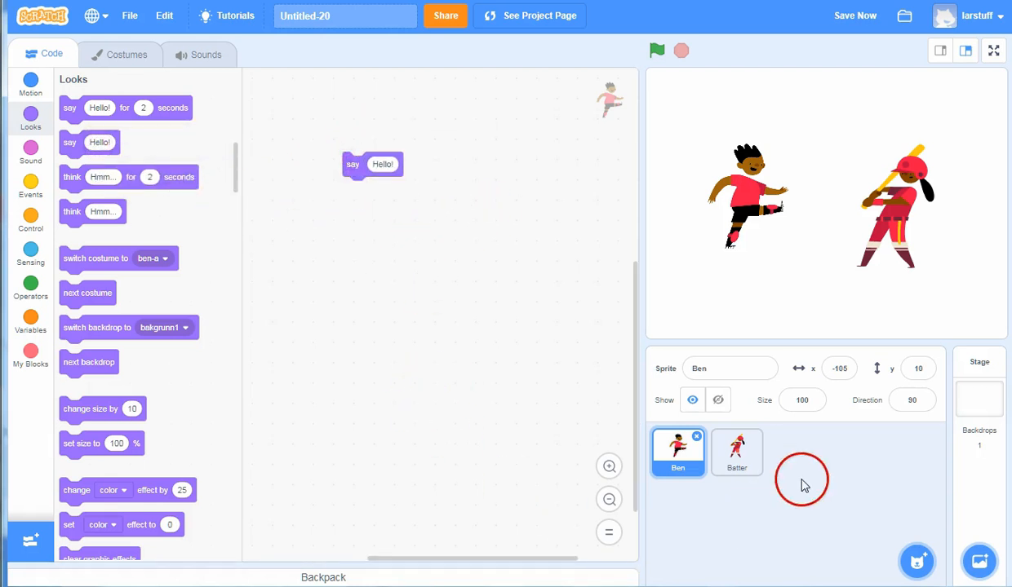
# Step: Add a 'say Hello!' block to Batter and run it so she says Hello!
pyautogui.click(736, 452)
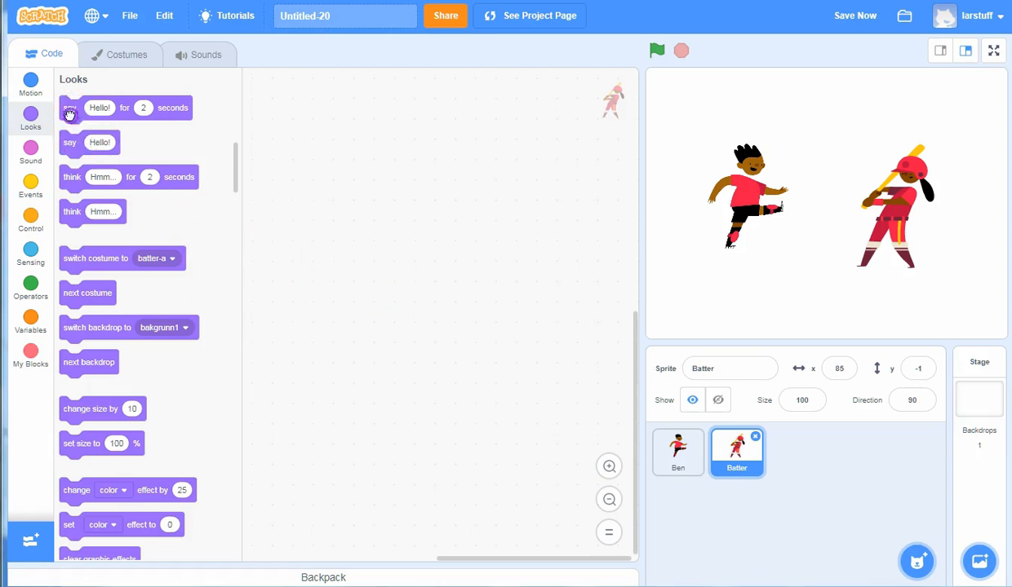
pyautogui.moveTo(78, 152)
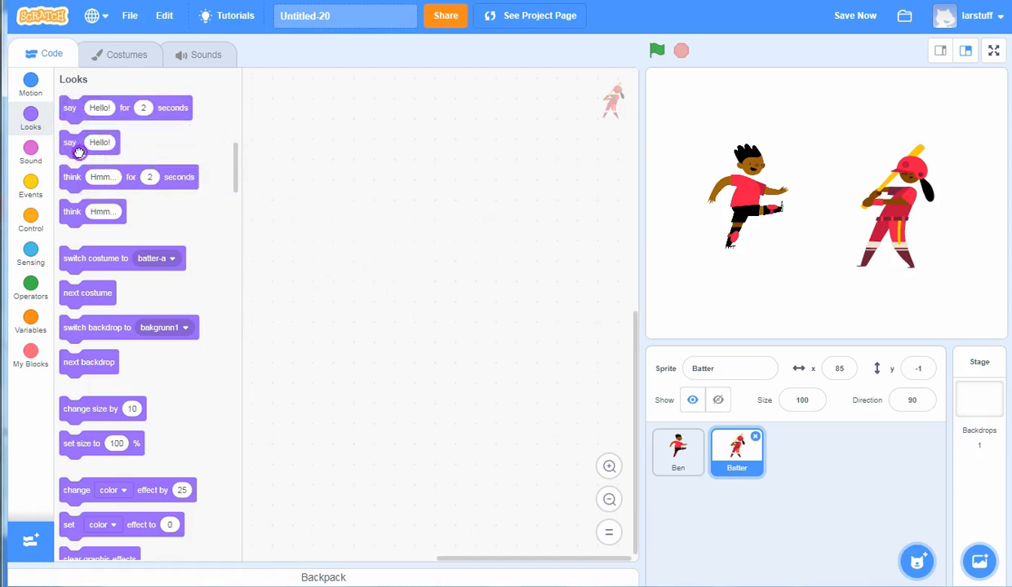
pyautogui.moveTo(90, 142); pyautogui.dragTo(408, 183)
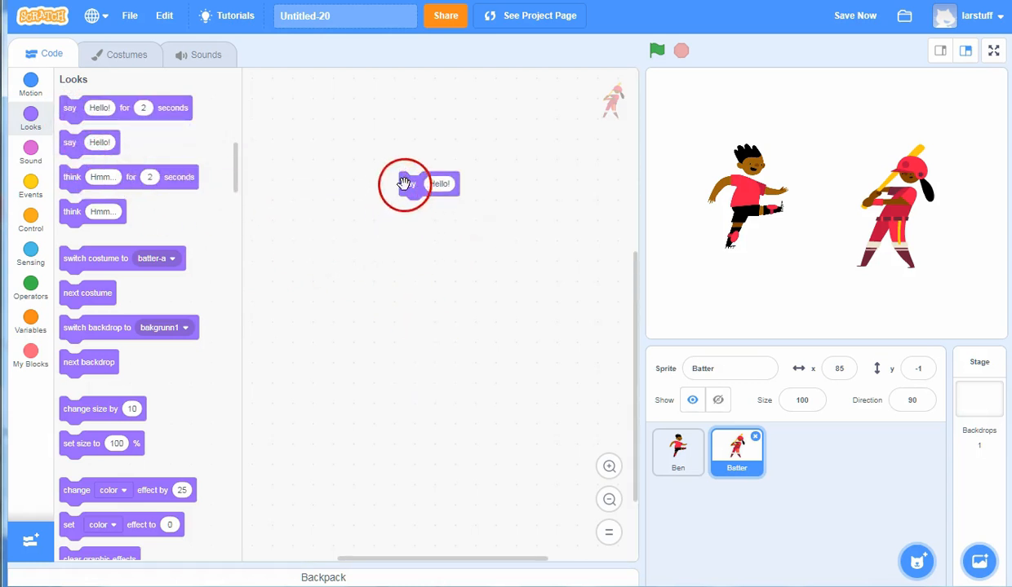
pyautogui.click(677, 453)
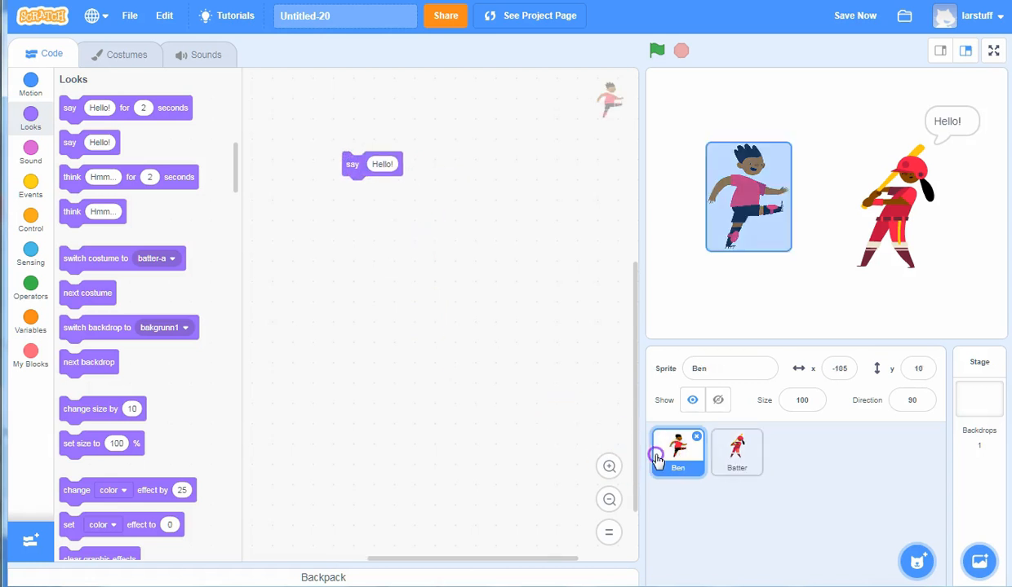
pyautogui.click(657, 51)
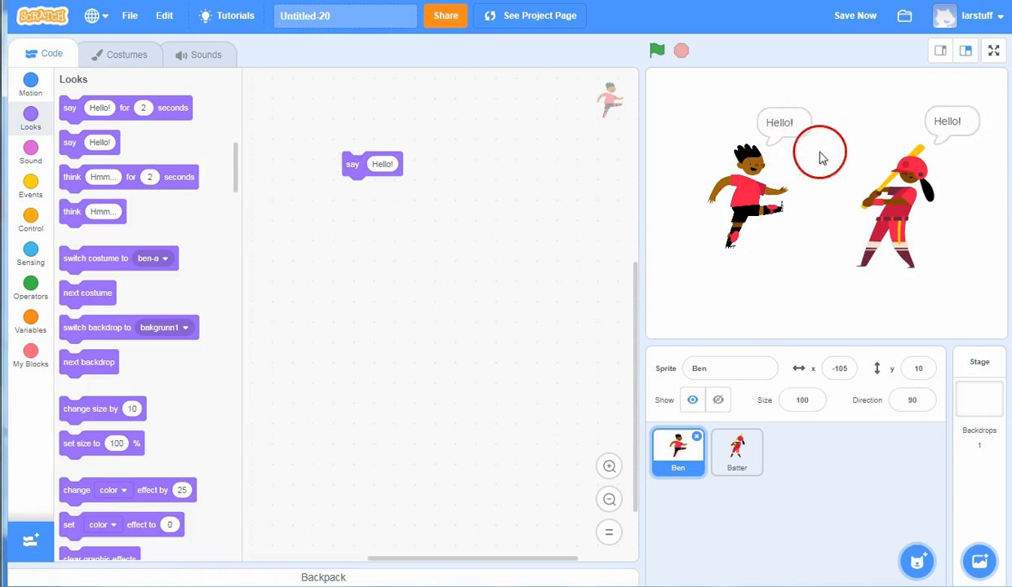
pyautogui.moveTo(820, 485)
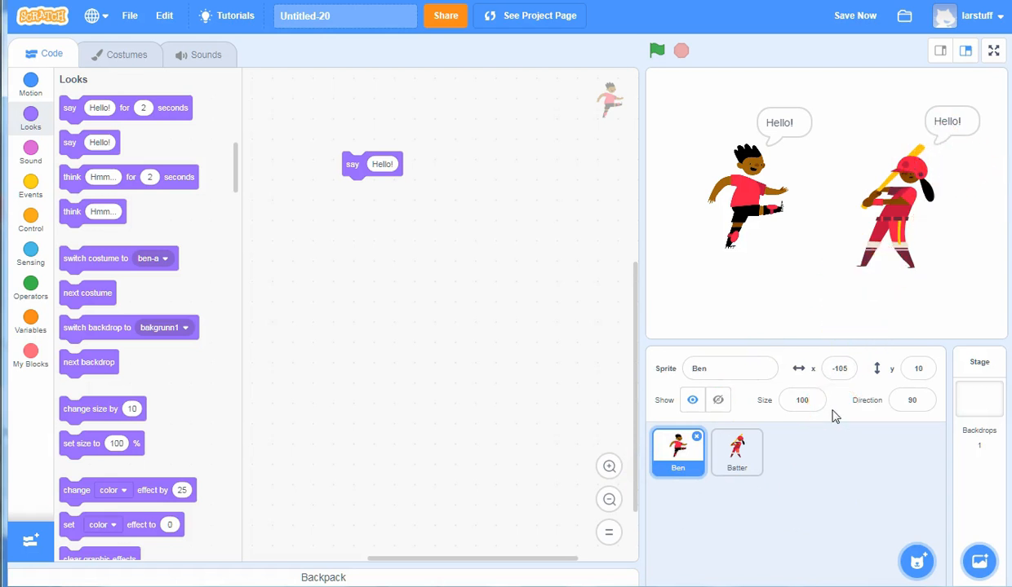
# Step: Duplicate Ben's 'say Hello!' block, then clear his blocks from the script area
pyautogui.click(463, 239)
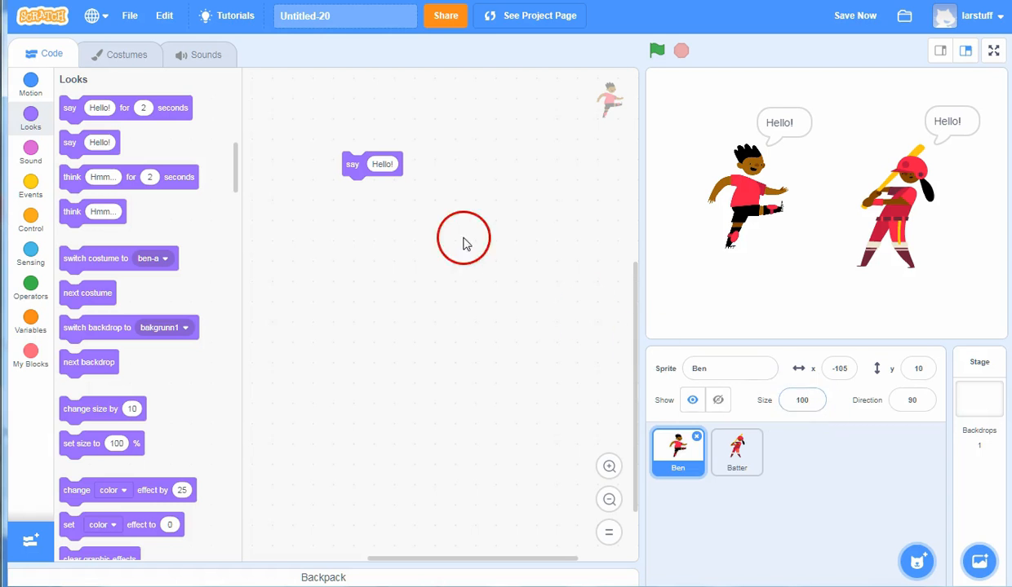
pyautogui.moveTo(454, 233)
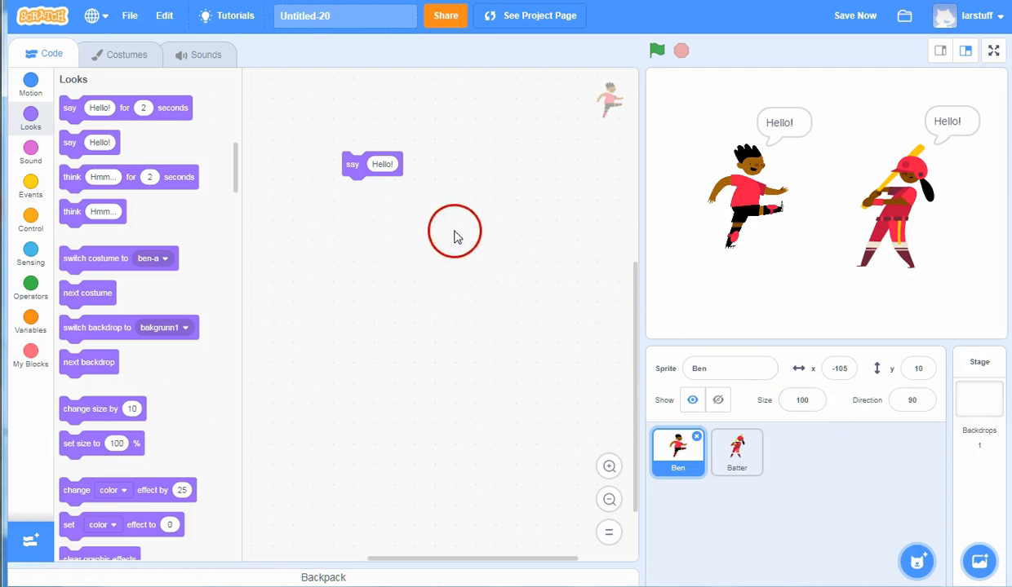
pyautogui.rightClick(353, 164)
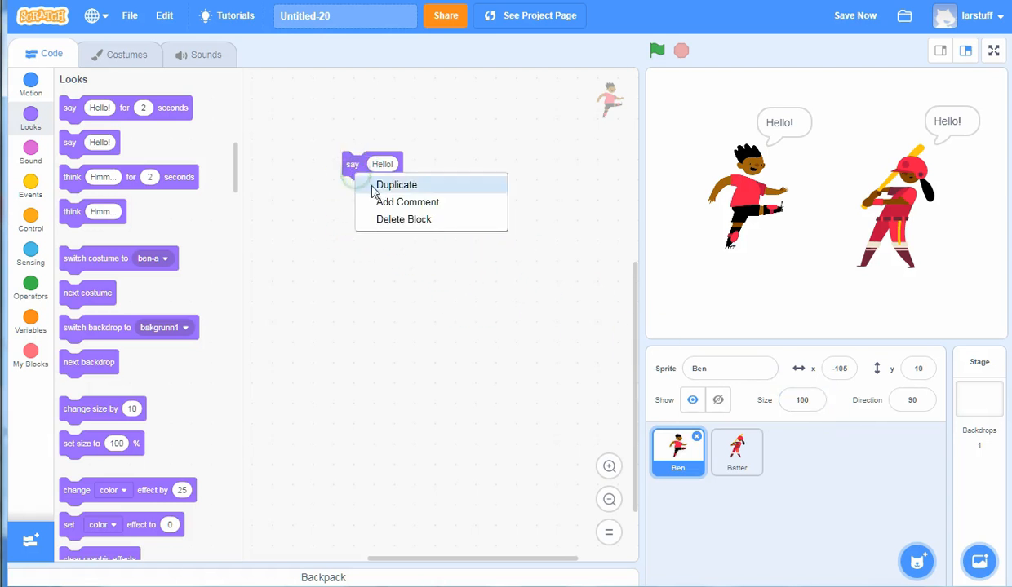
pyautogui.click(397, 185)
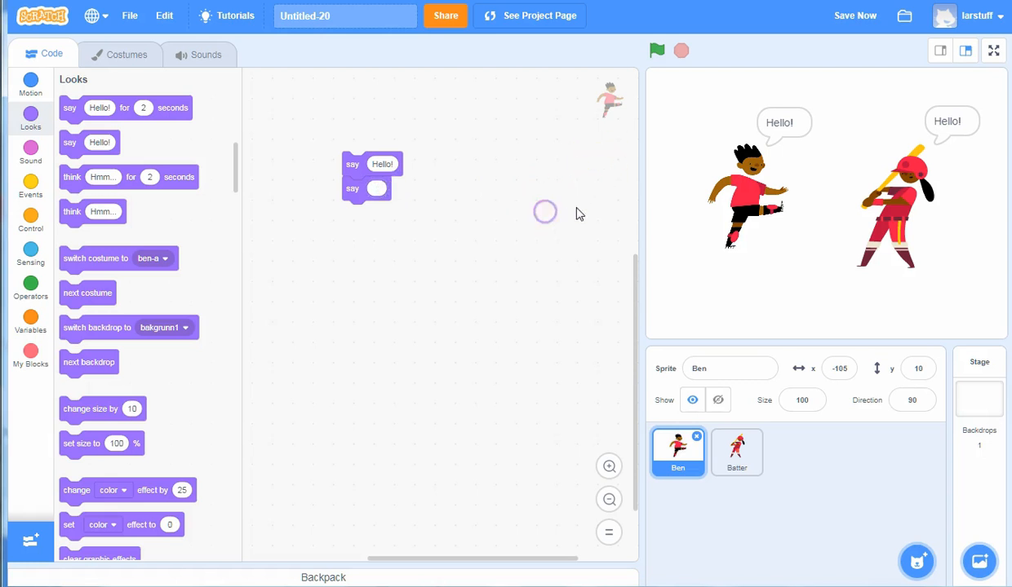
pyautogui.click(352, 164)
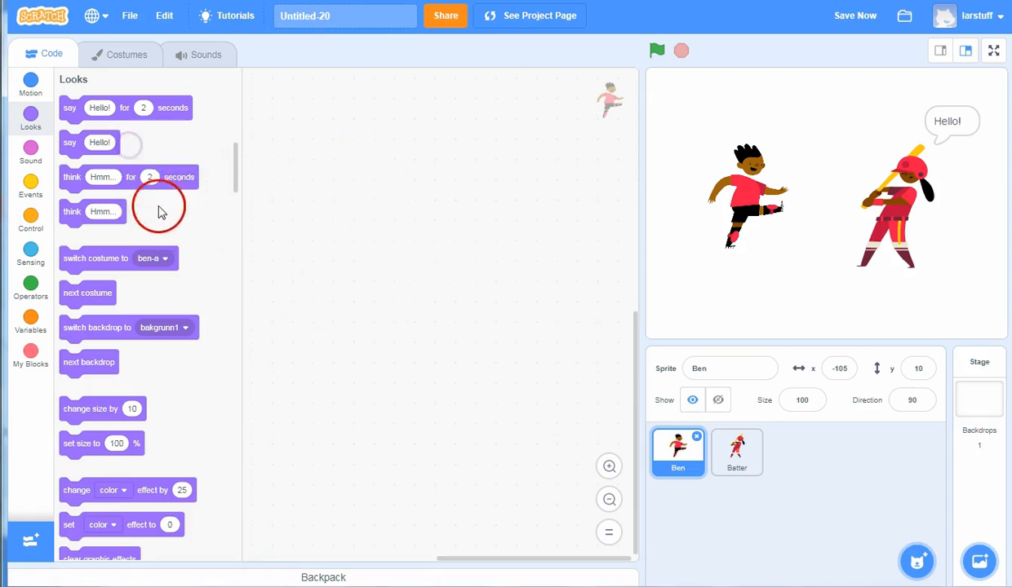
# Step: Drop a 'say Hello! for 2 seconds' block into Ben's code, then remove it
pyautogui.moveTo(125, 107); pyautogui.dragTo(412, 128)
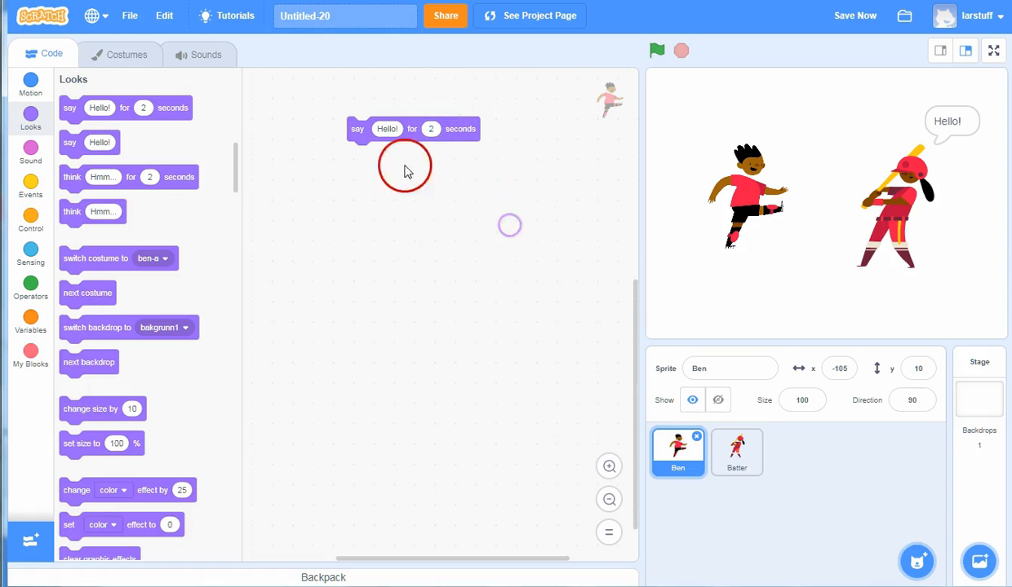
pyautogui.moveTo(355, 206)
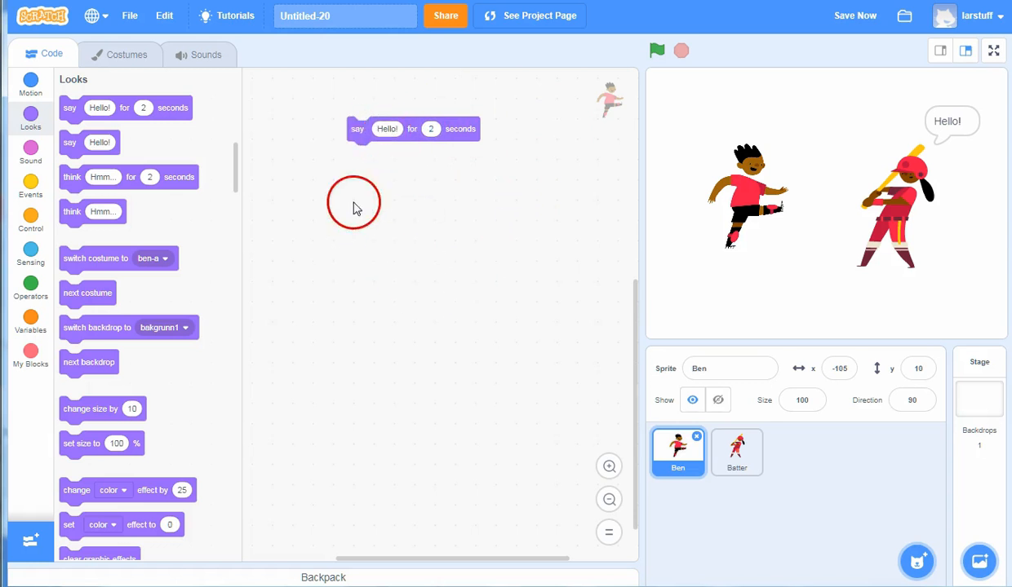
pyautogui.moveTo(436, 291)
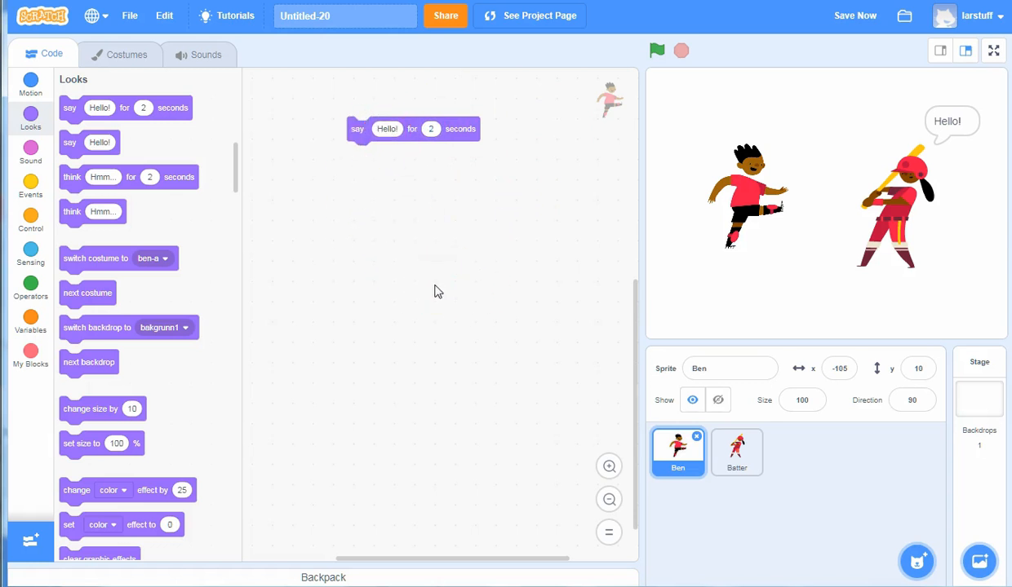
pyautogui.click(854, 16)
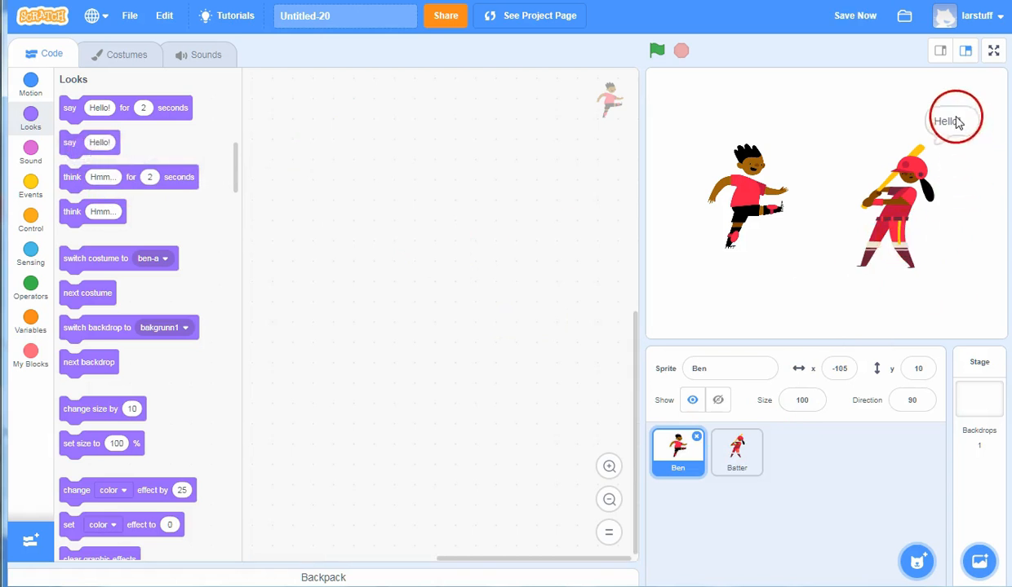
# Step: Delete Batter's 'say Hello!' block, leaving her script empty and no speech bubble
pyautogui.click(736, 453)
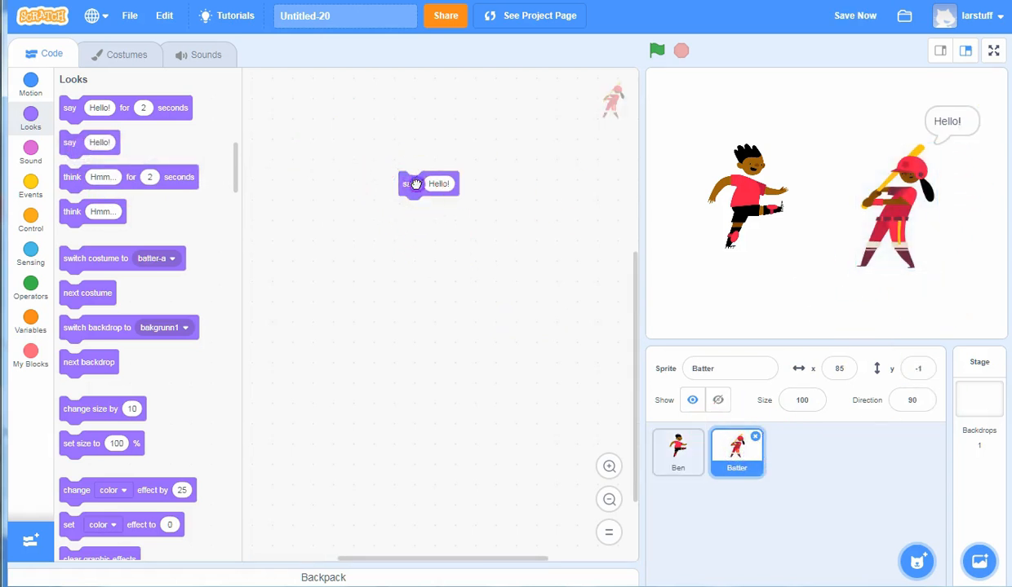
pyautogui.click(678, 451)
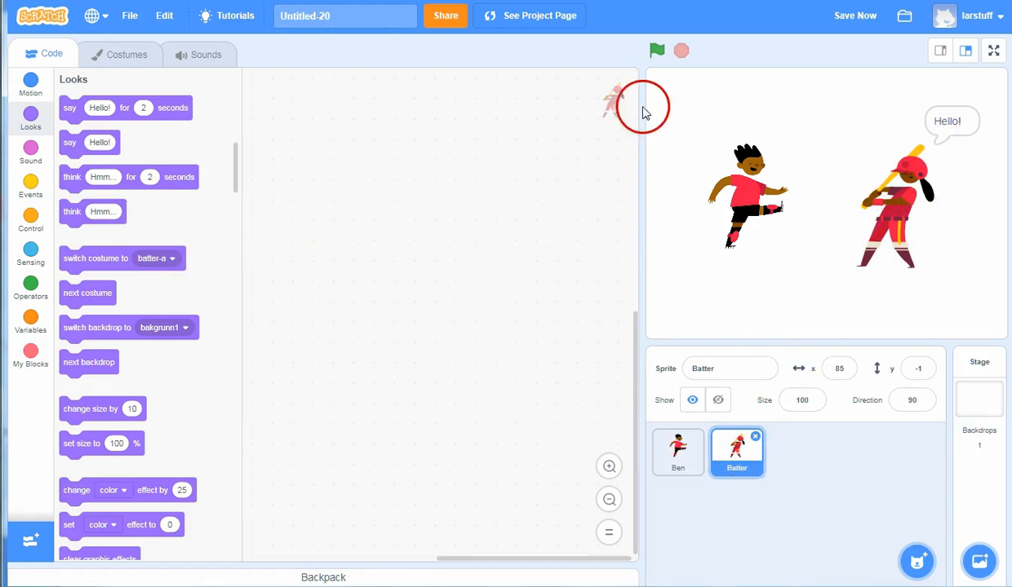
pyautogui.moveTo(447, 291)
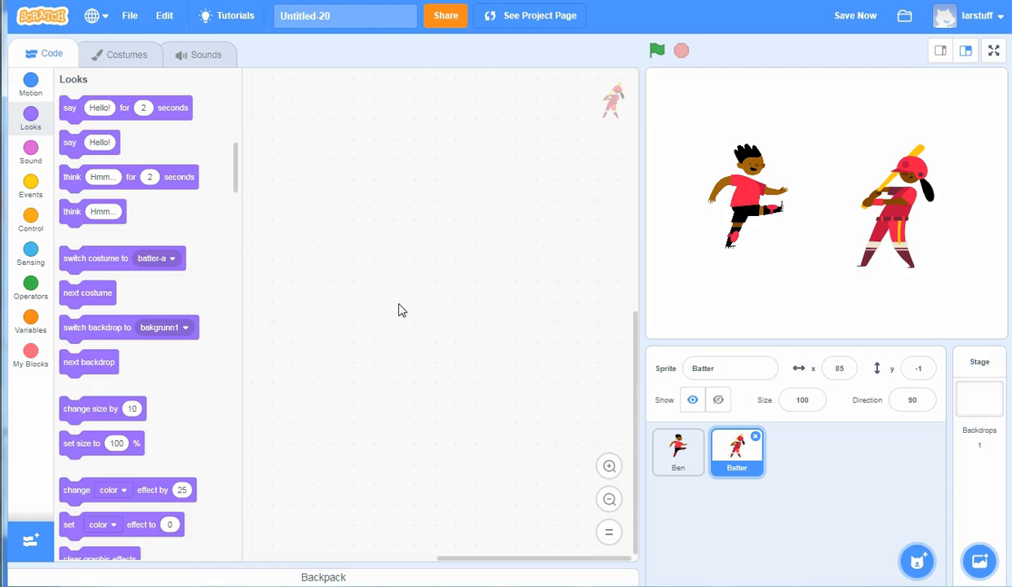
pyautogui.click(438, 266)
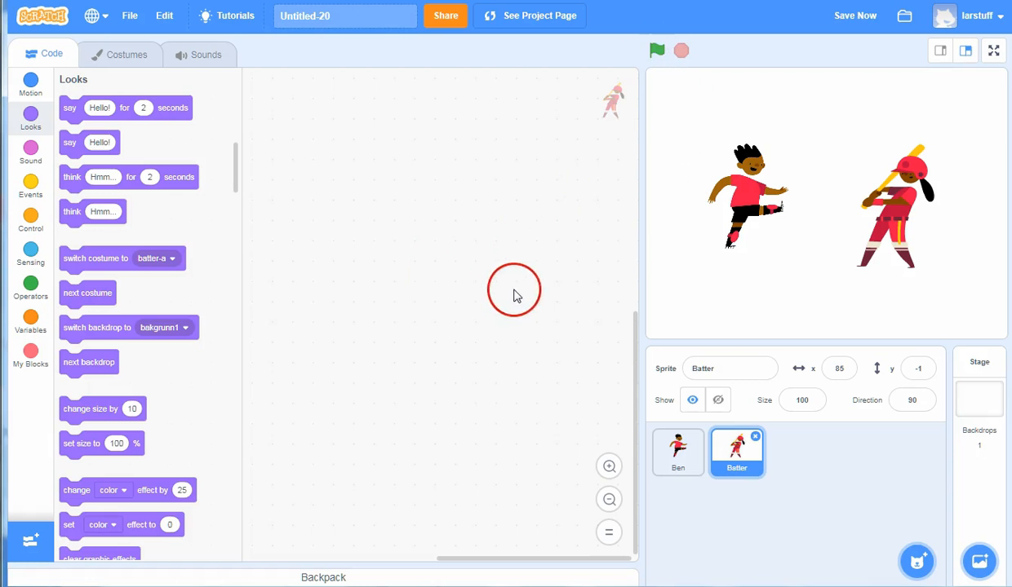
pyautogui.moveTo(524, 287)
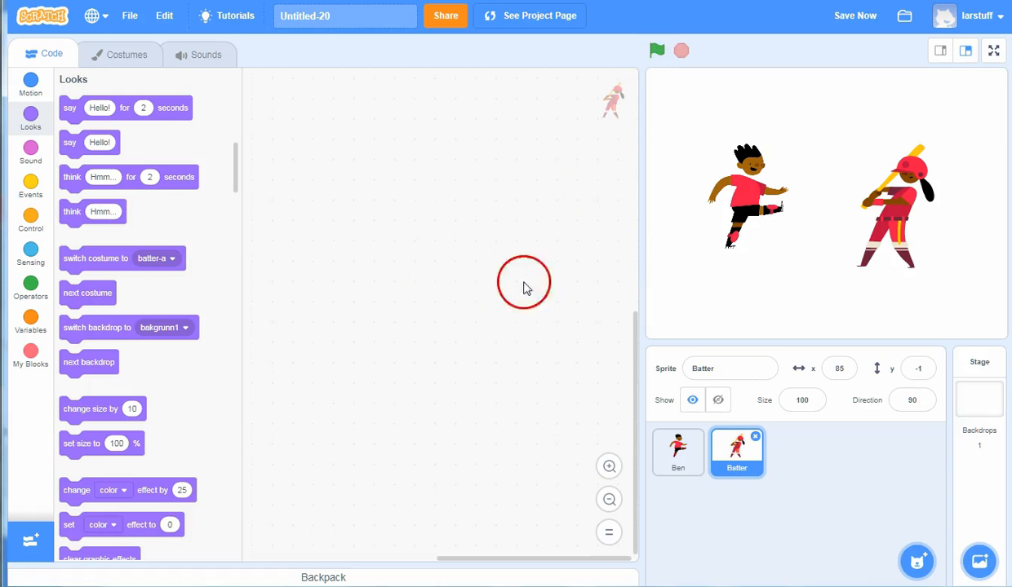
pyautogui.moveTo(582, 317)
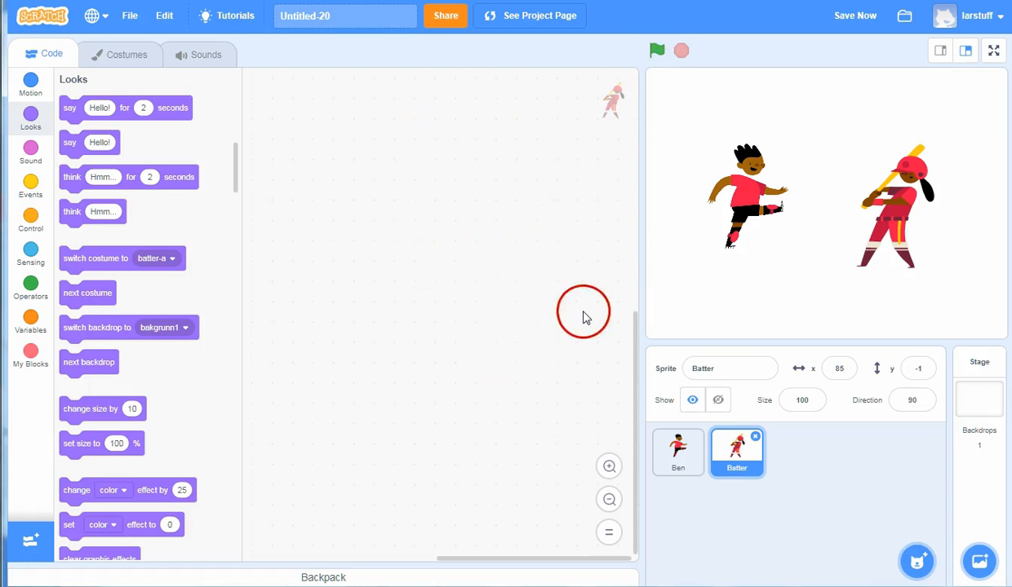
pyautogui.moveTo(443, 269)
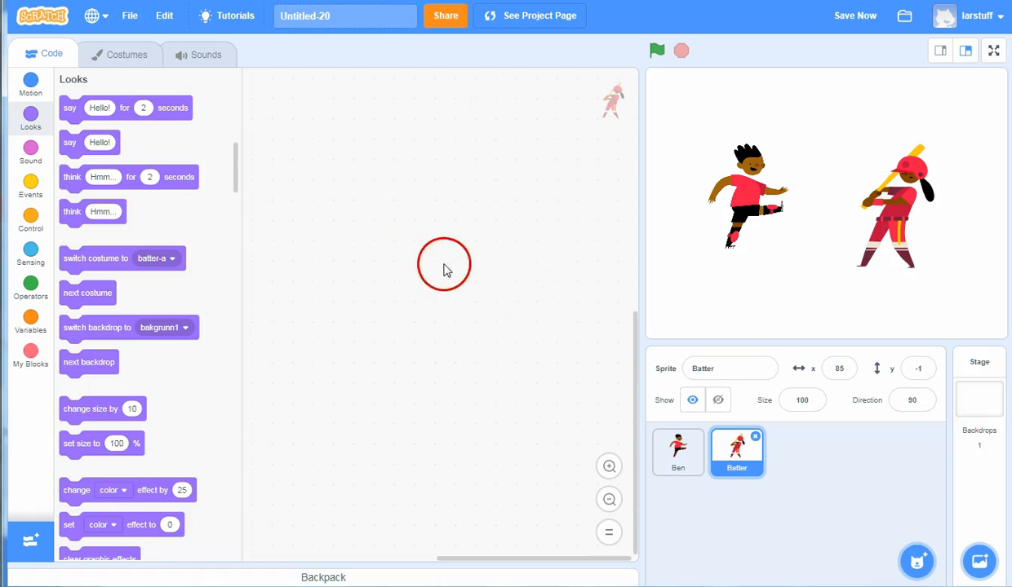
pyautogui.moveTo(472, 377)
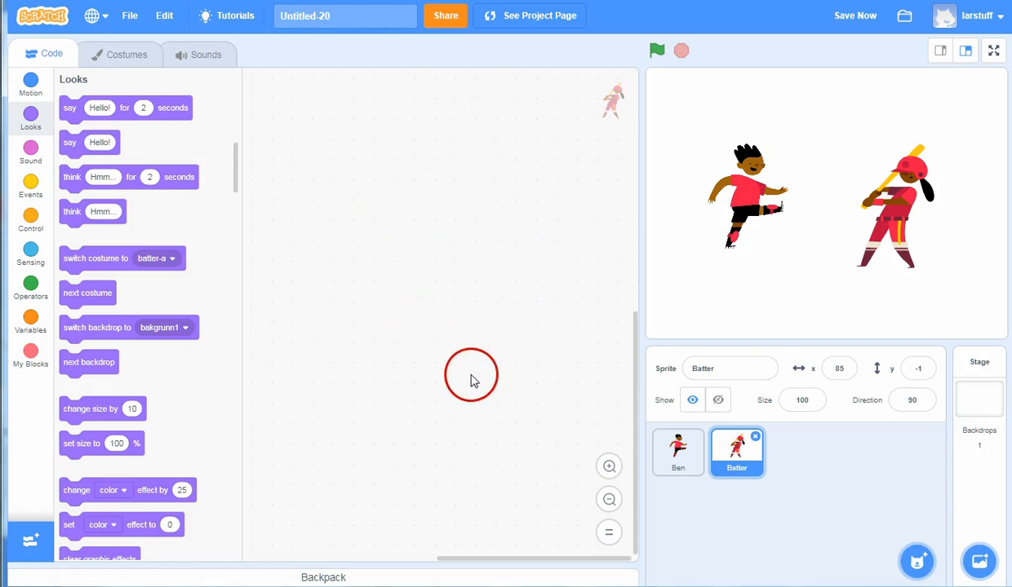
pyautogui.moveTo(667, 72)
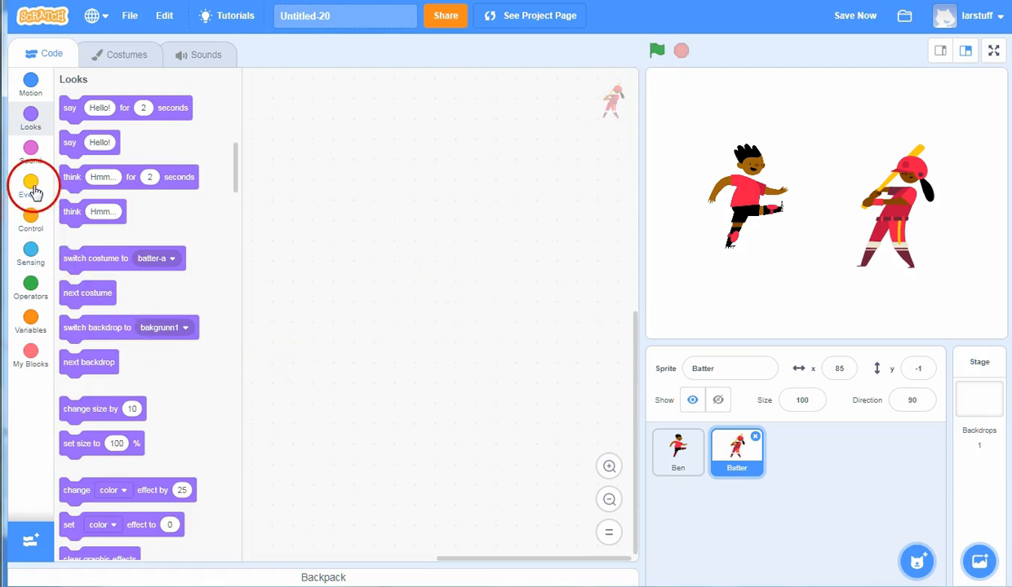
# Step: Place a 'when green flag clicked' block from Events in Batter's script area
pyautogui.click(31, 184)
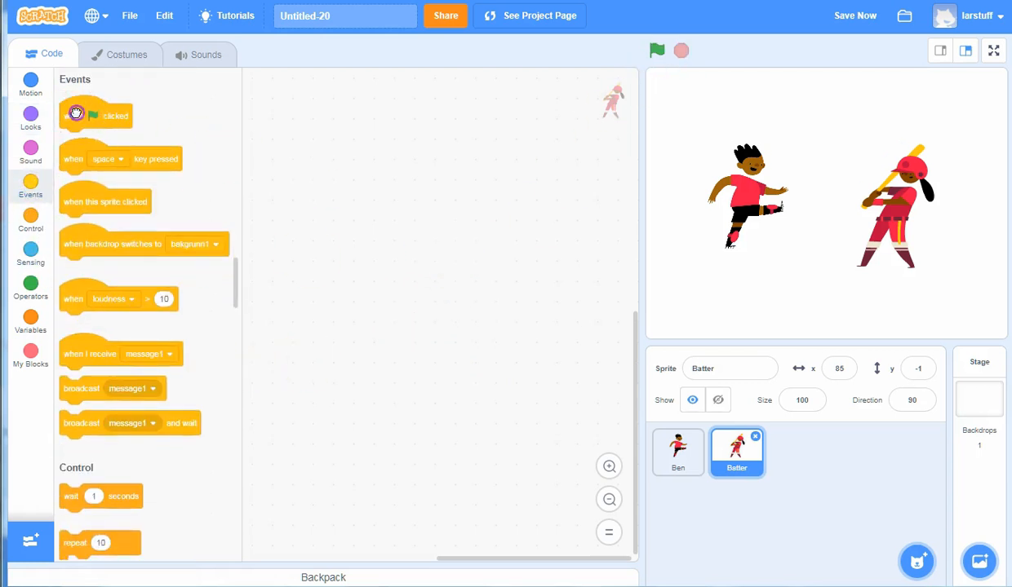
pyautogui.moveTo(97, 115); pyautogui.dragTo(414, 112)
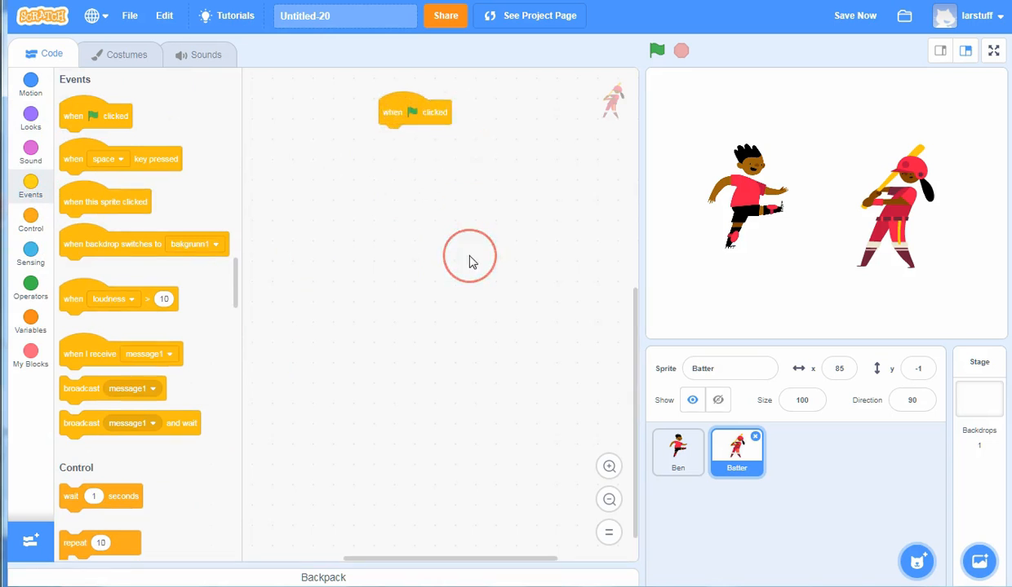
pyautogui.moveTo(549, 293)
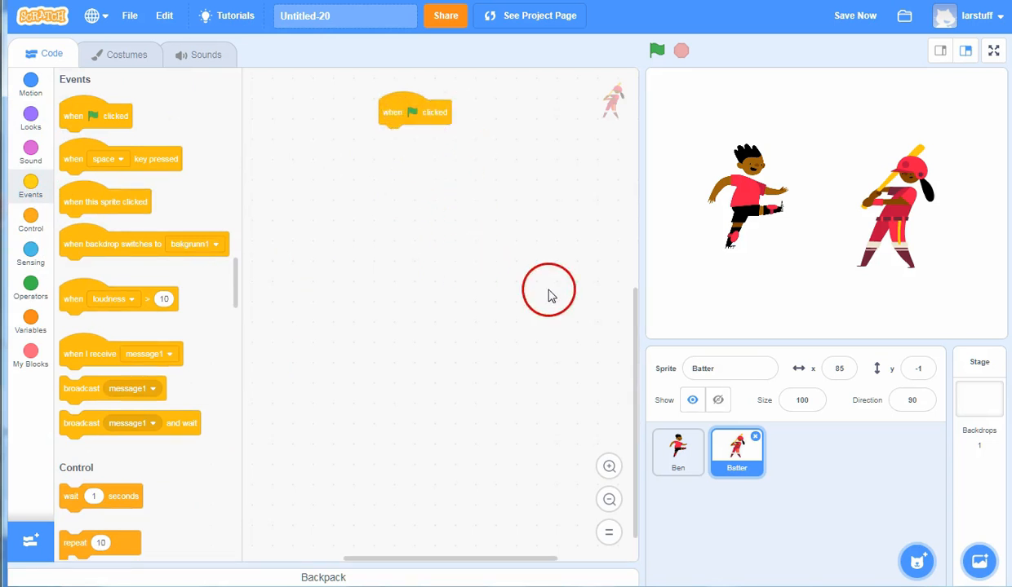
pyautogui.moveTo(747, 426)
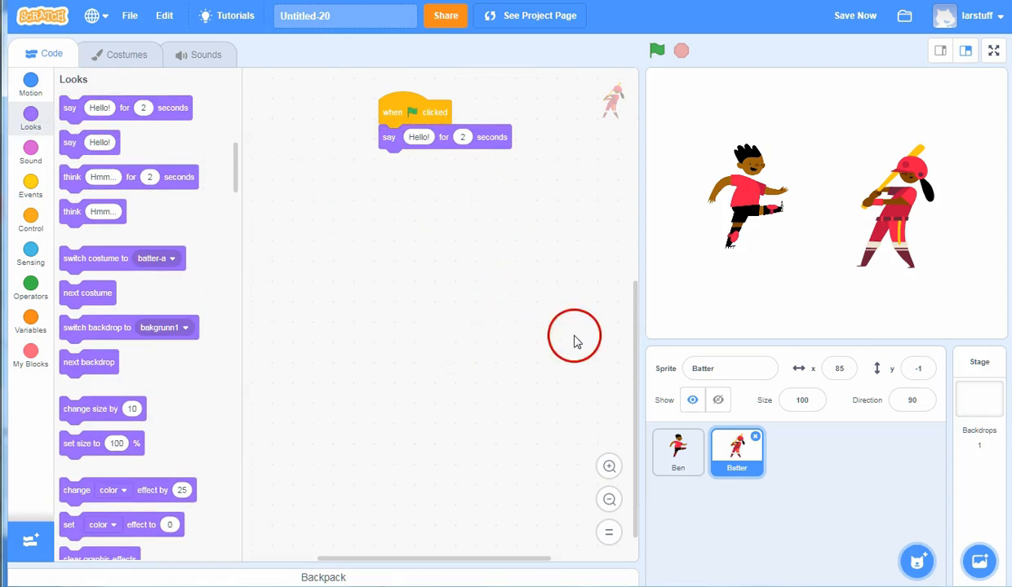
pyautogui.moveTo(64, 196)
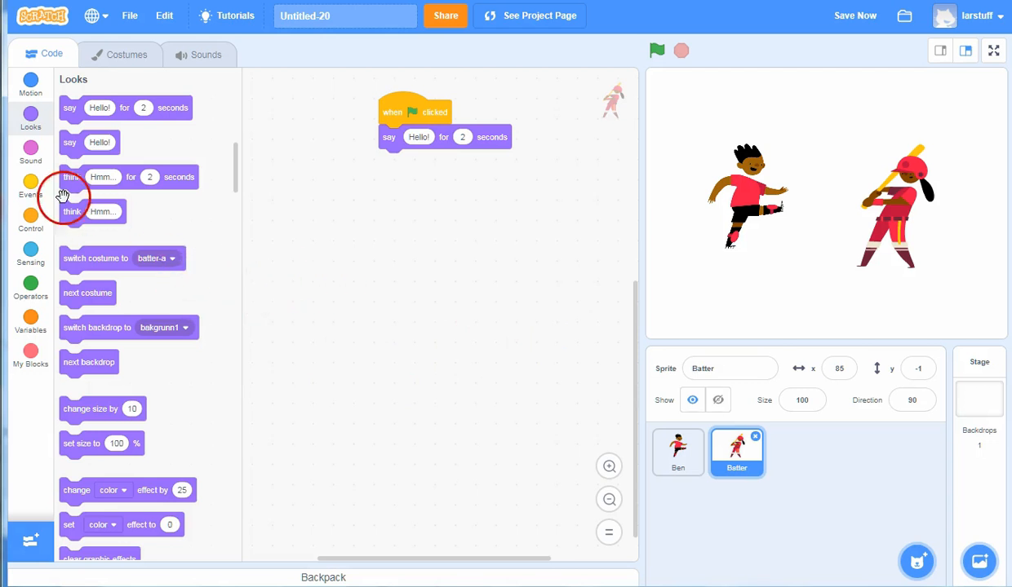
# Step: Add a 'say Hi for 2 seconds' block to Ben's code area
pyautogui.click(678, 453)
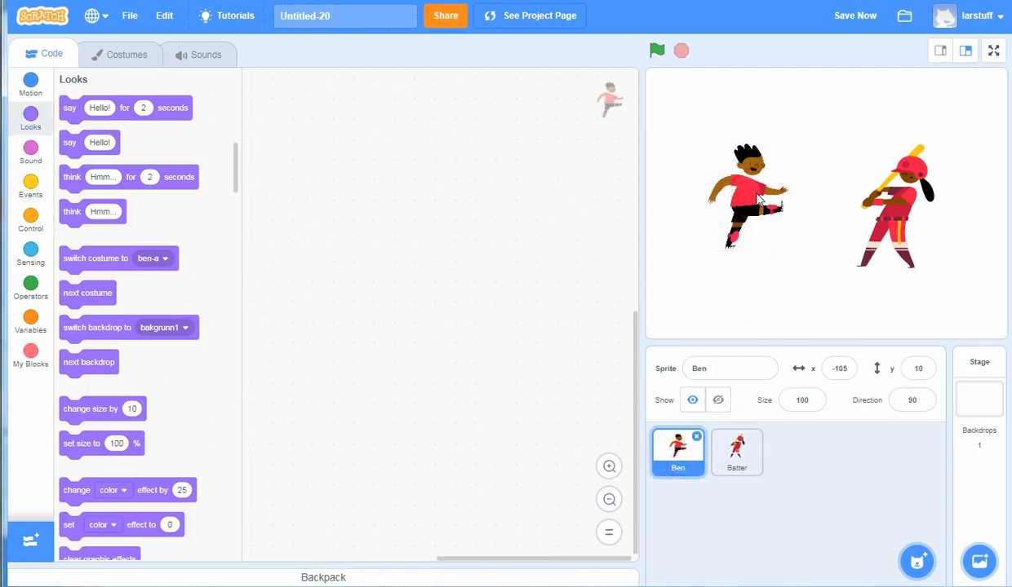
pyautogui.moveTo(125, 107); pyautogui.dragTo(309, 185)
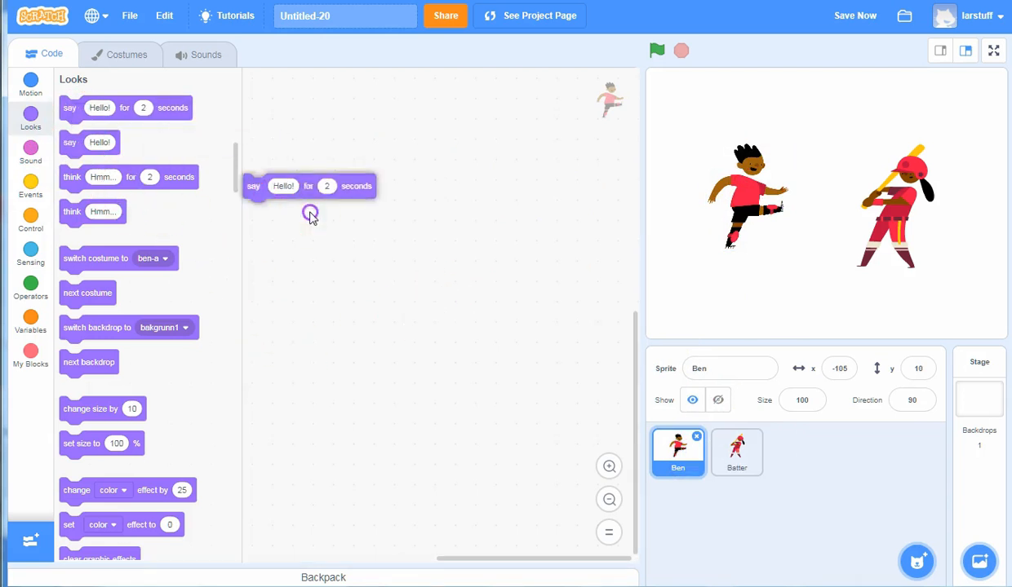
pyautogui.moveTo(310, 185); pyautogui.dragTo(408, 153)
pyautogui.write('Hi')
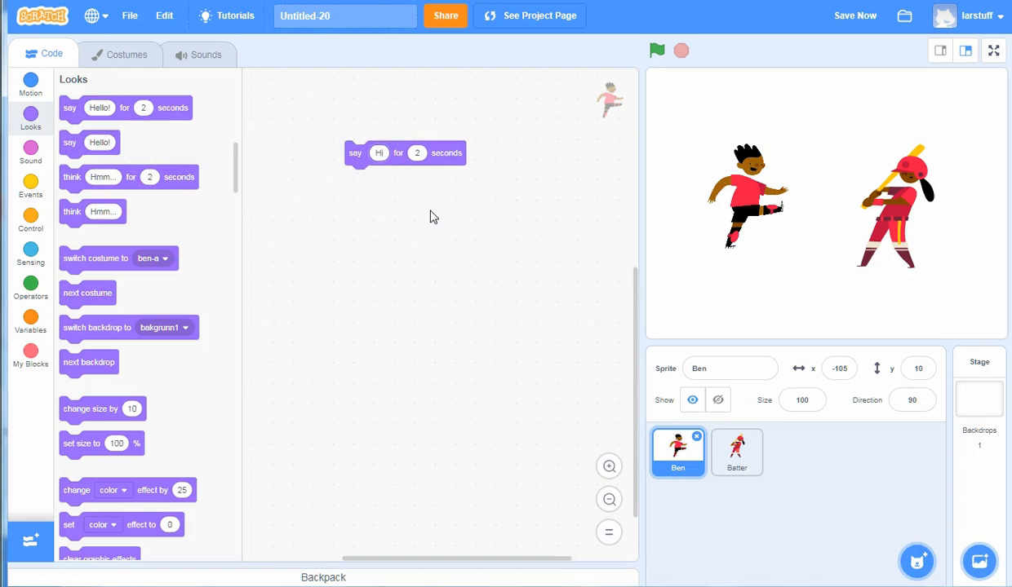
pyautogui.moveTo(405, 153); pyautogui.dragTo(412, 404)
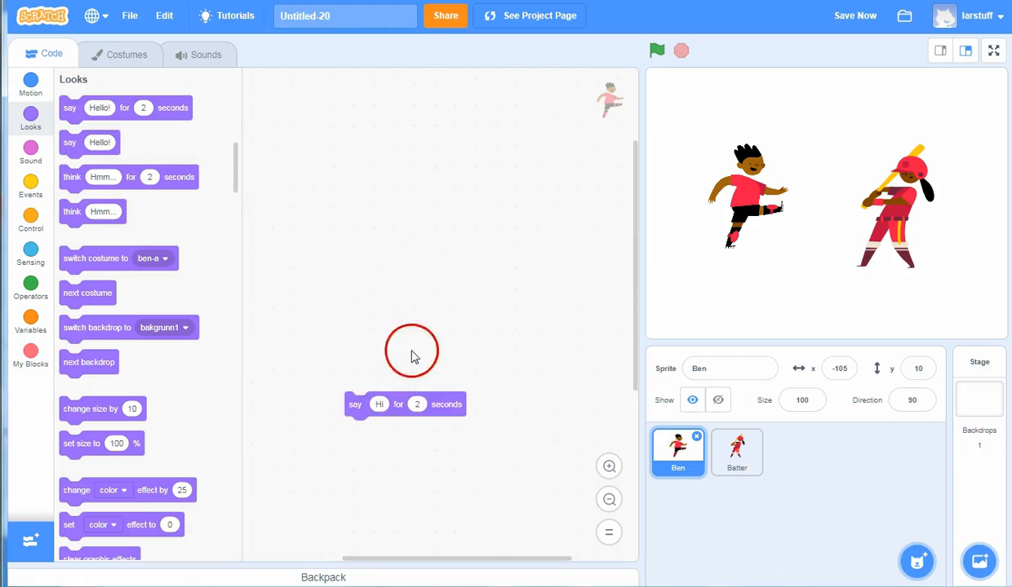
pyautogui.moveTo(405, 404); pyautogui.dragTo(406, 232)
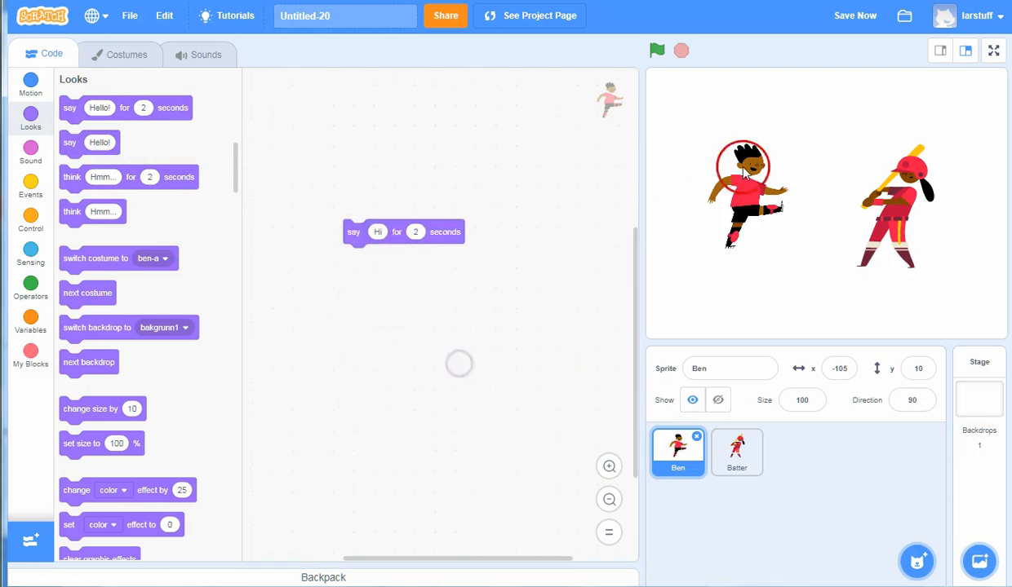
# Step: Test-run the project with the green flag, then stop it
pyautogui.click(656, 51)
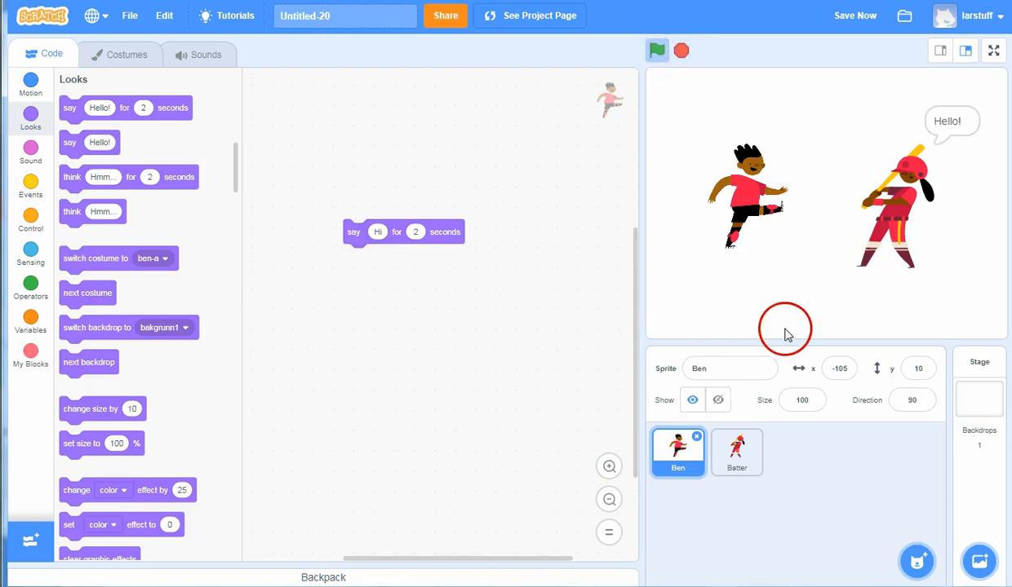
pyautogui.click(680, 51)
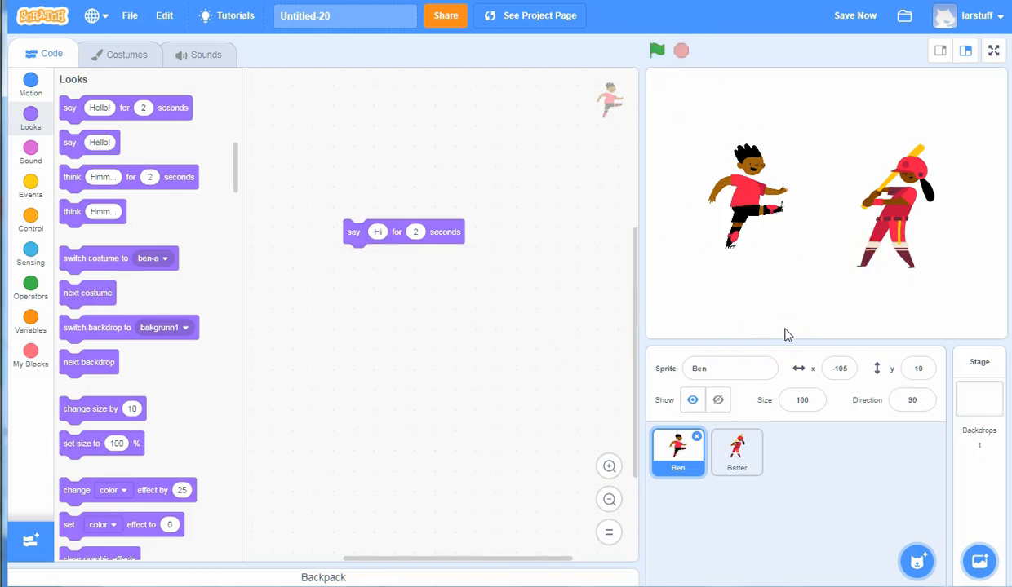
pyautogui.click(796, 207)
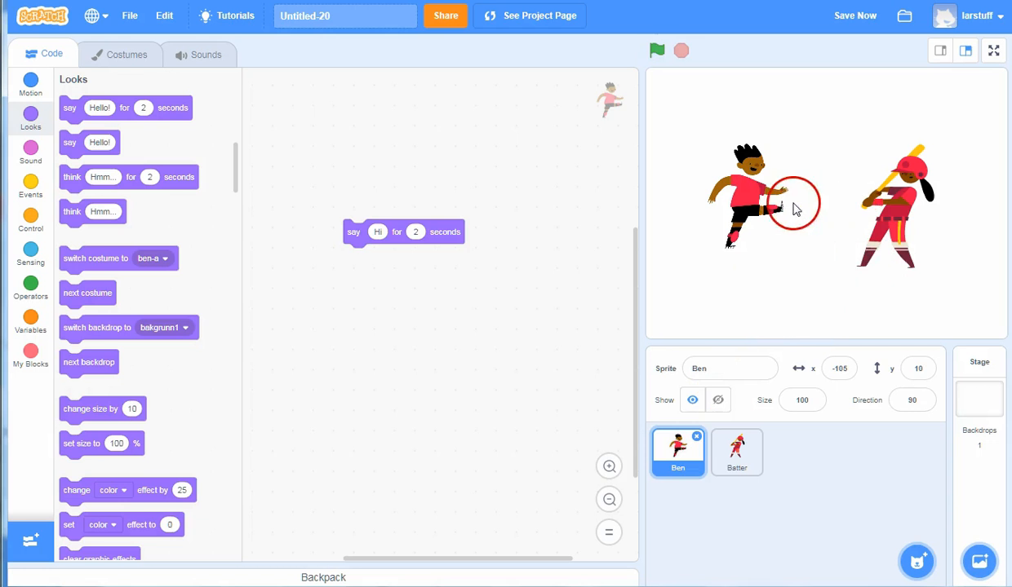
pyautogui.moveTo(879, 268)
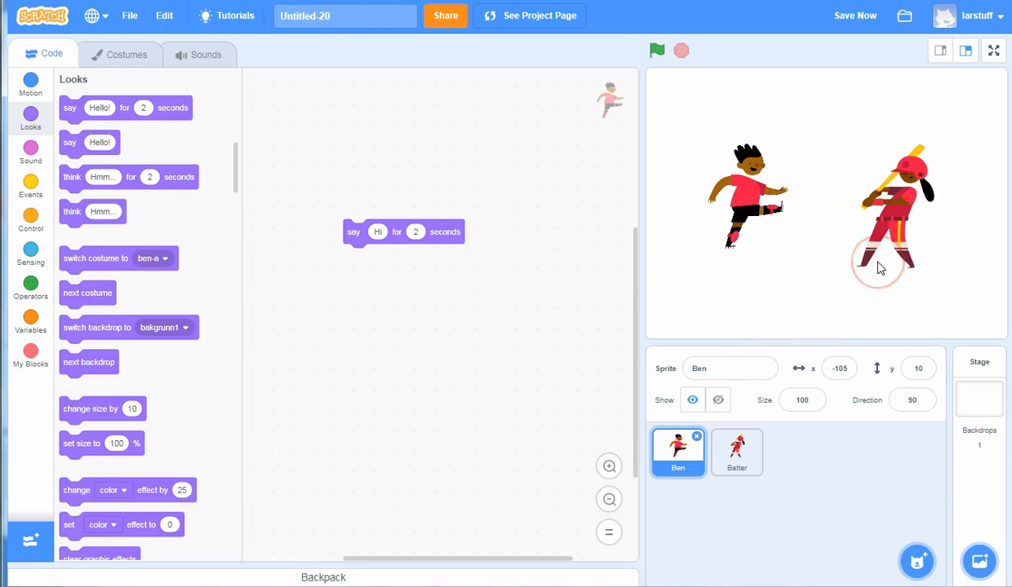
pyautogui.moveTo(518, 312)
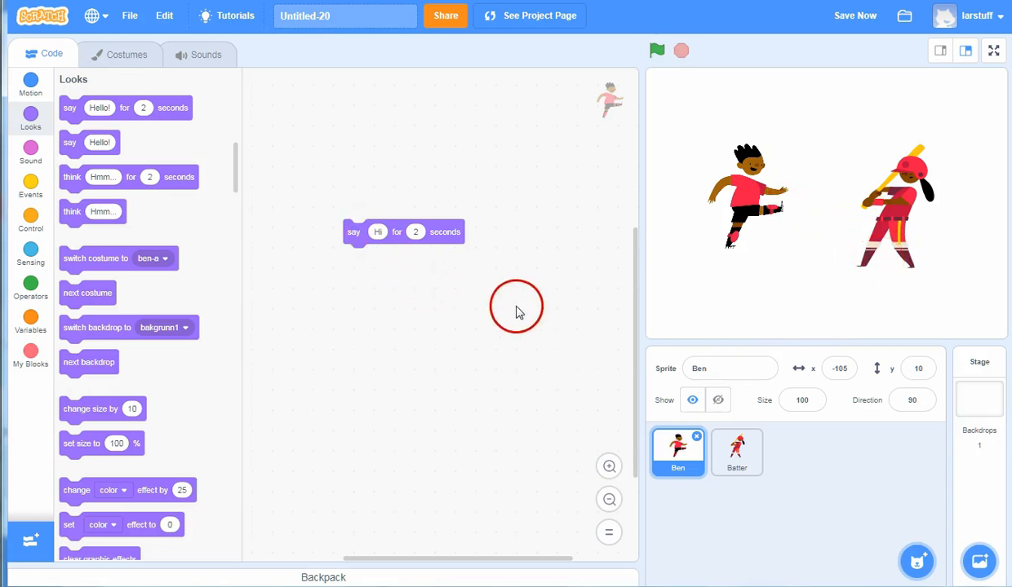
pyautogui.moveTo(868, 396)
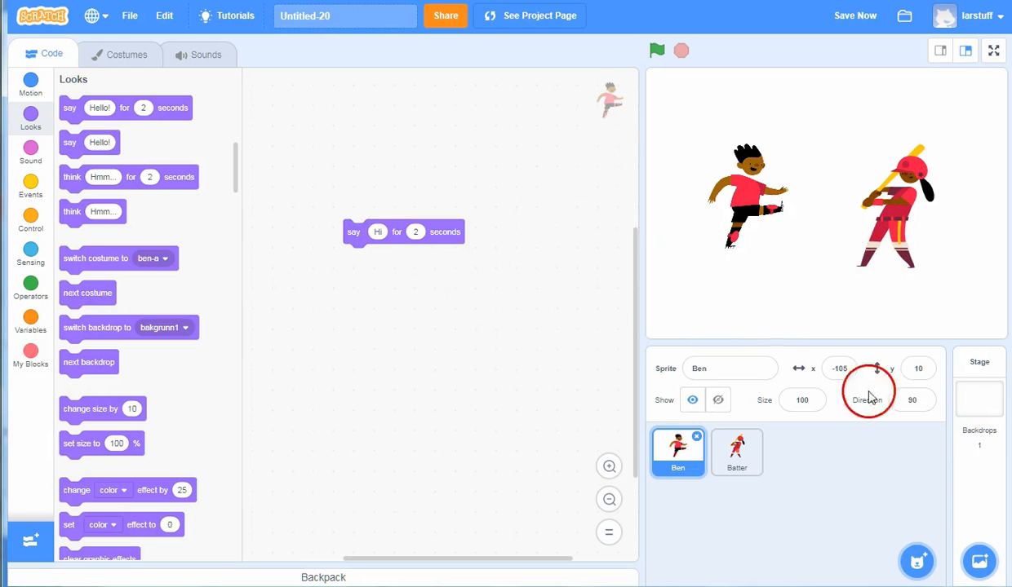
pyautogui.moveTo(887, 501)
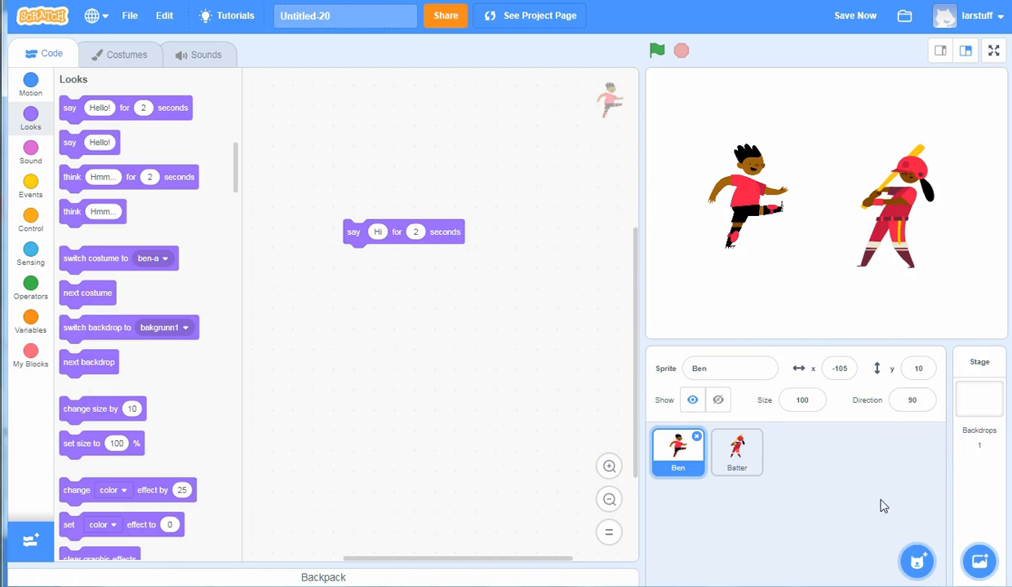
# Step: Reopen Batter's green-flag script and scroll the block palette toward the broadcast block
pyautogui.click(735, 452)
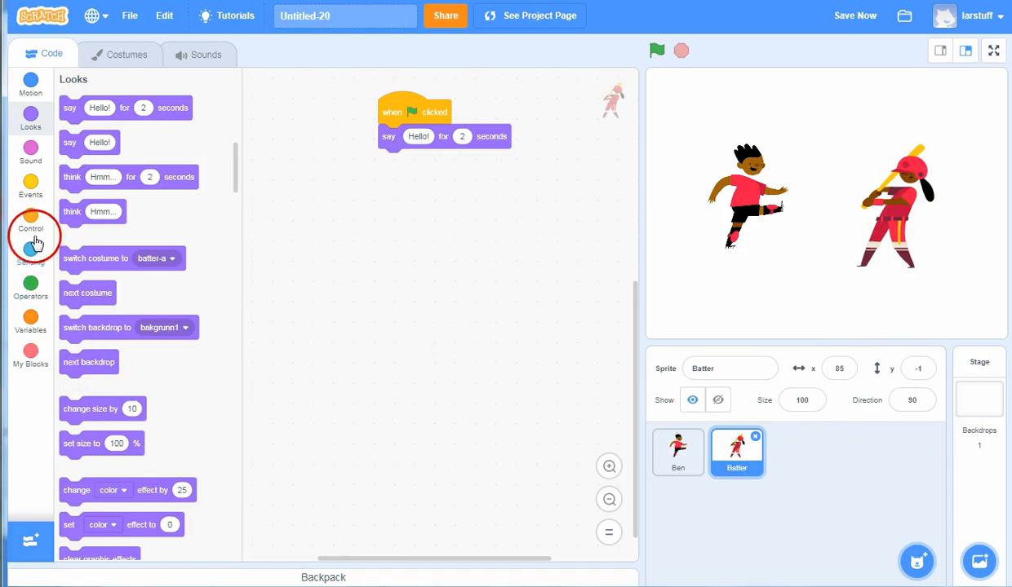
pyautogui.click(30, 220)
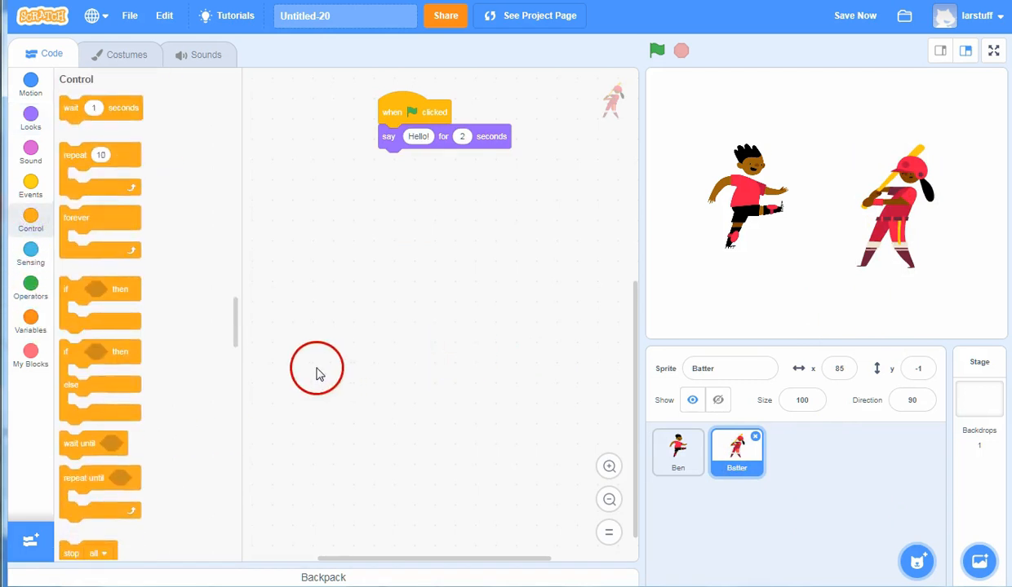
pyautogui.scroll(3)
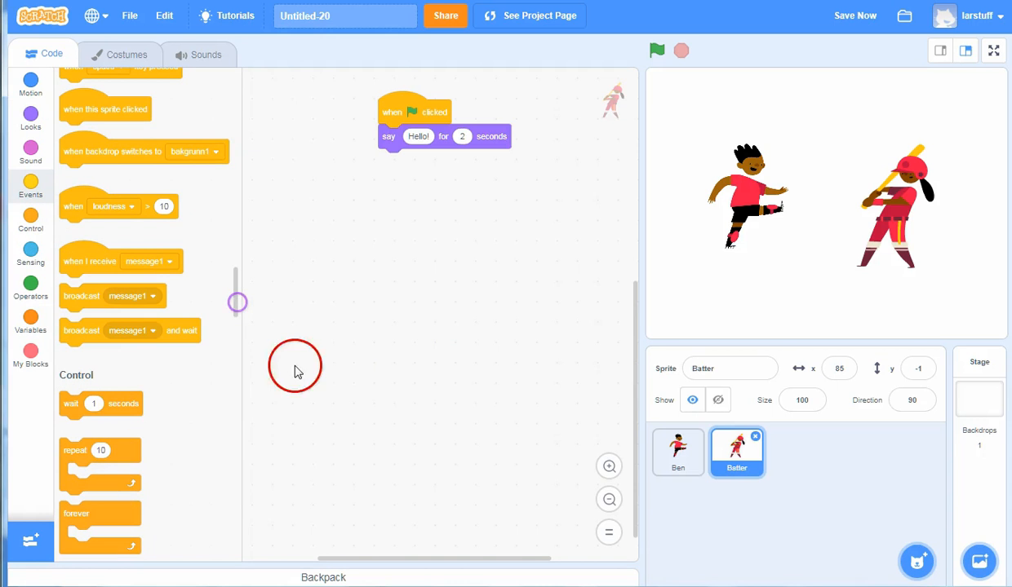
pyautogui.scroll(3)
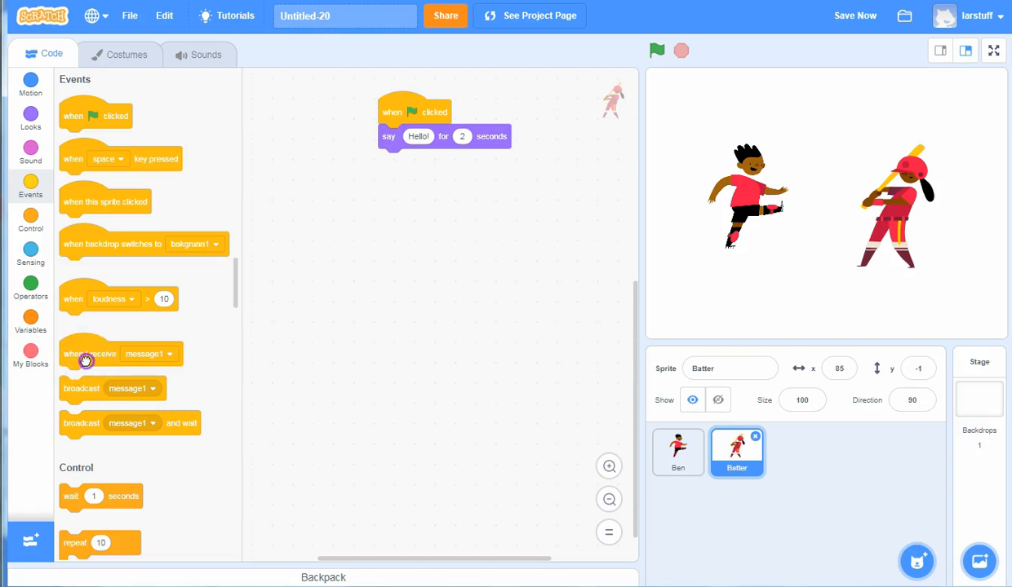
pyautogui.moveTo(83, 422)
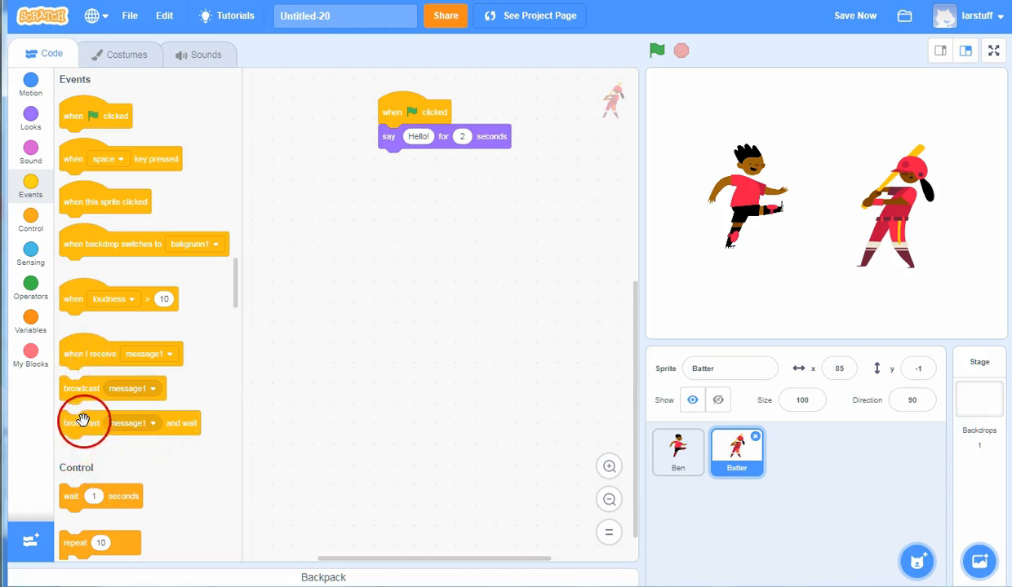
pyautogui.moveTo(73, 395)
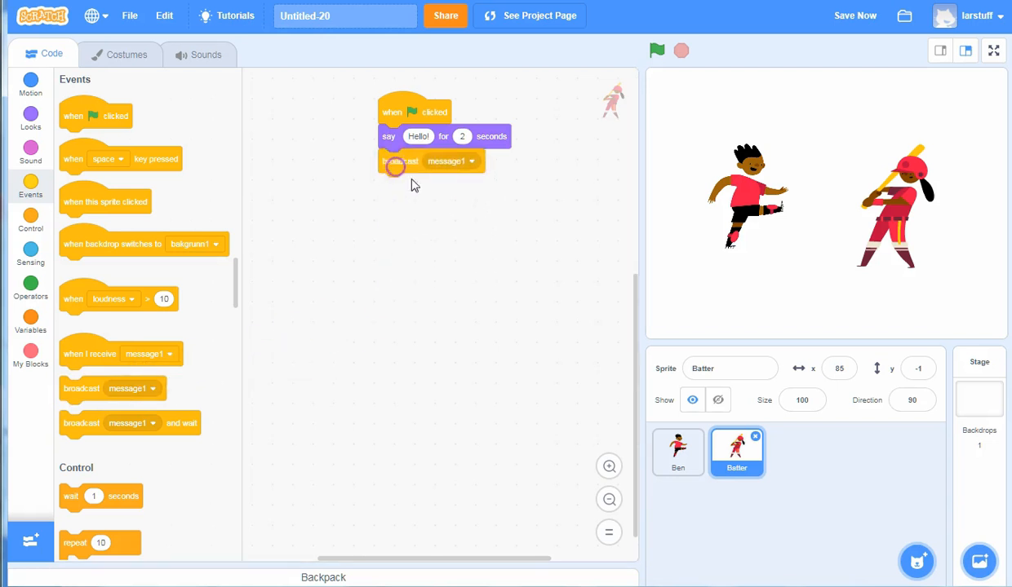
# Step: Create a new message named ben01 for Batter's broadcast block
pyautogui.click(470, 160)
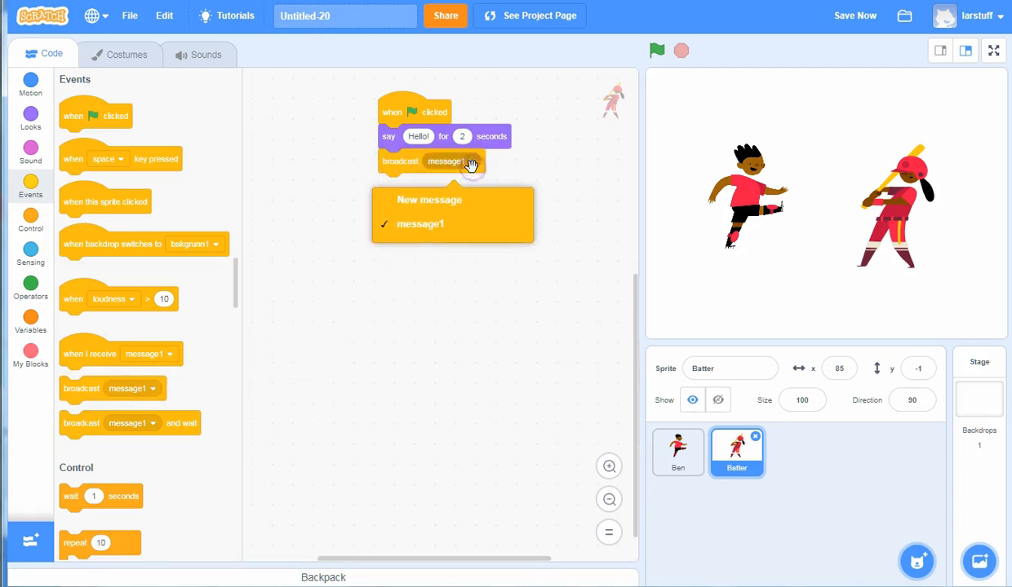
pyautogui.click(429, 199)
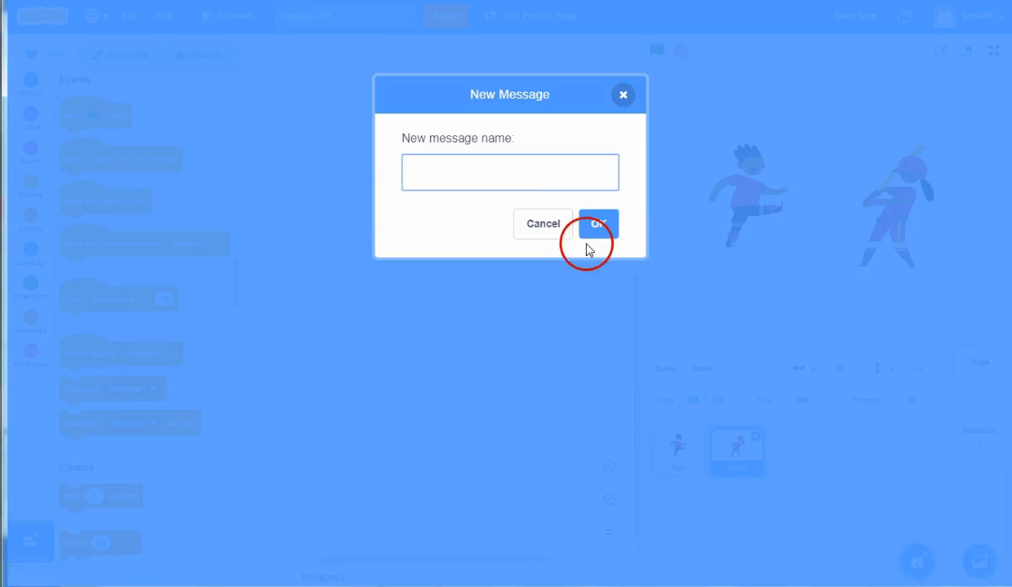
pyautogui.write('b')
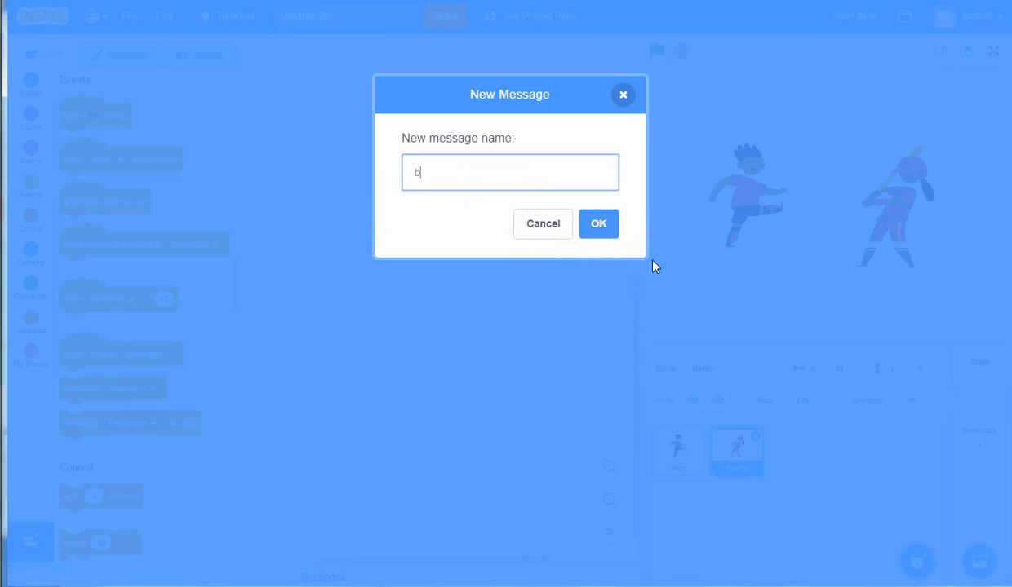
pyautogui.write('en01')
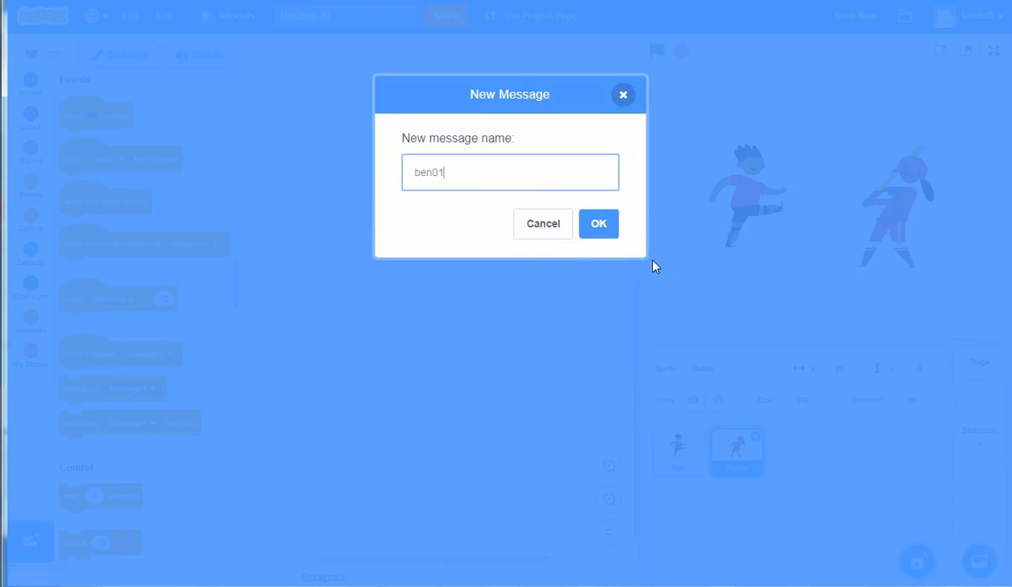
pyautogui.click(598, 224)
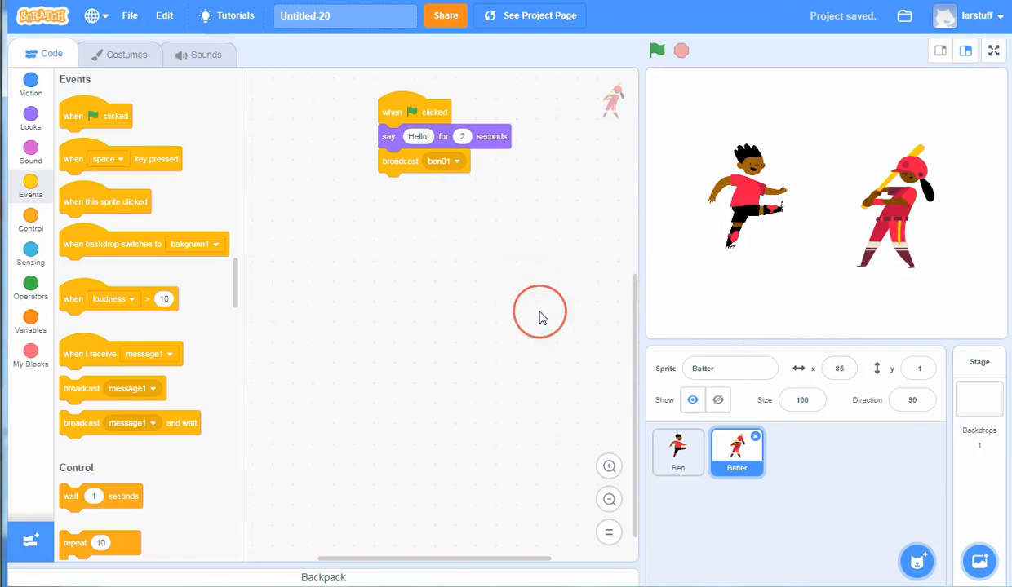
pyautogui.moveTo(388, 184)
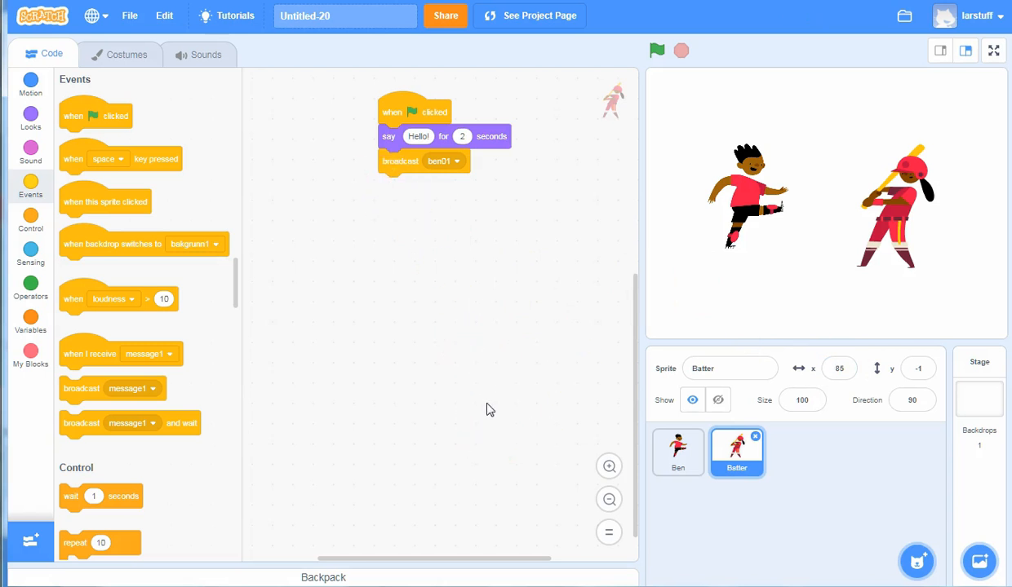
pyautogui.moveTo(677, 453)
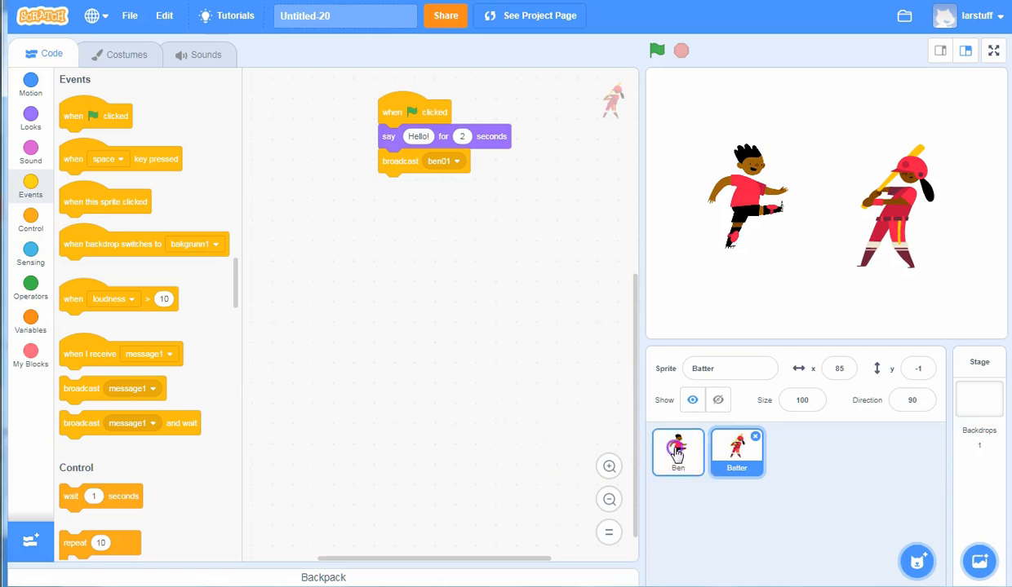
pyautogui.click(677, 453)
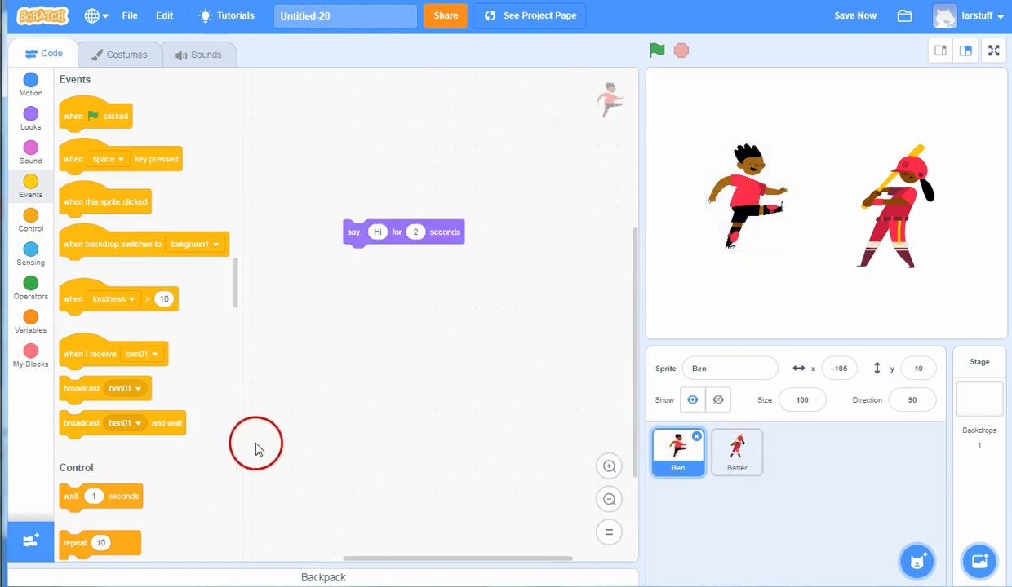
# Step: Put a 'when I receive ben01' hat on top of Ben's 'say Hi for 2 seconds' block
pyautogui.moveTo(90, 353); pyautogui.dragTo(377, 316)
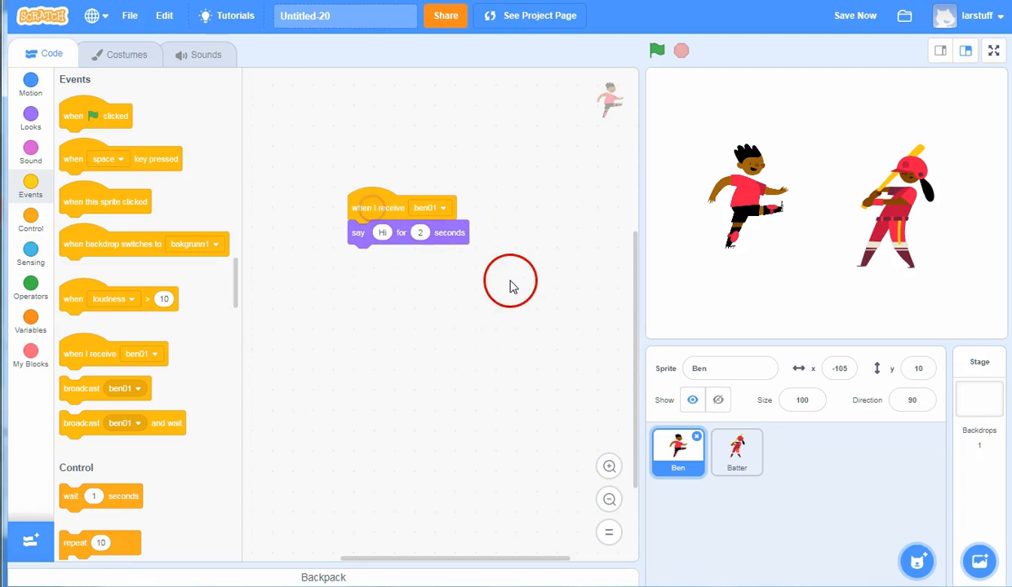
pyautogui.moveTo(486, 380)
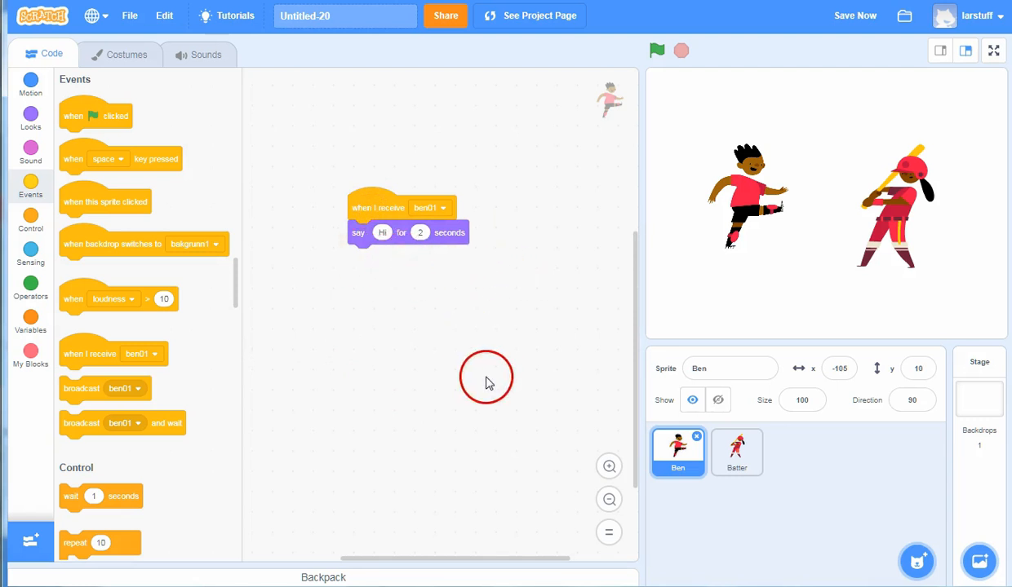
pyautogui.moveTo(975, 284)
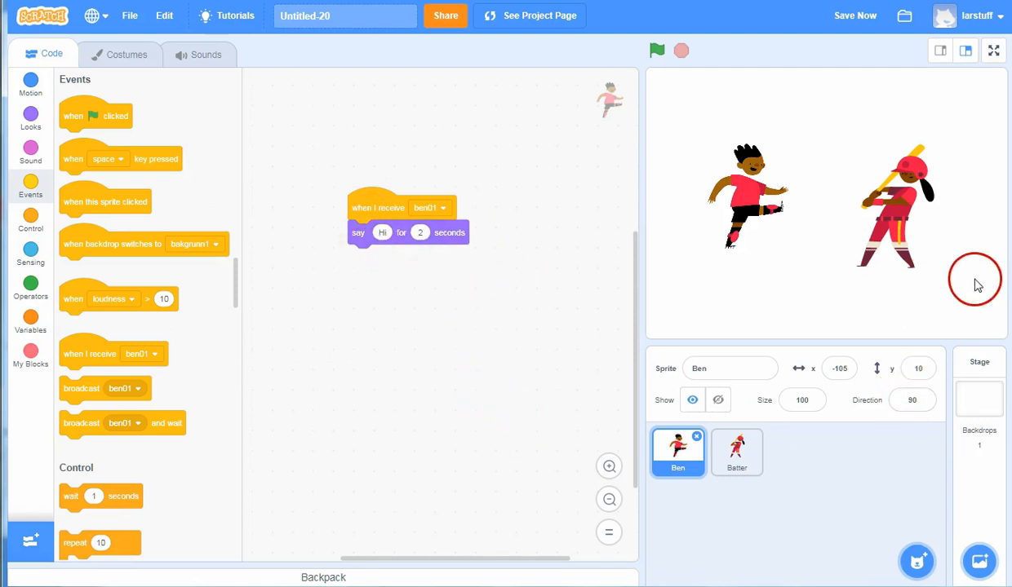
pyautogui.moveTo(982, 295)
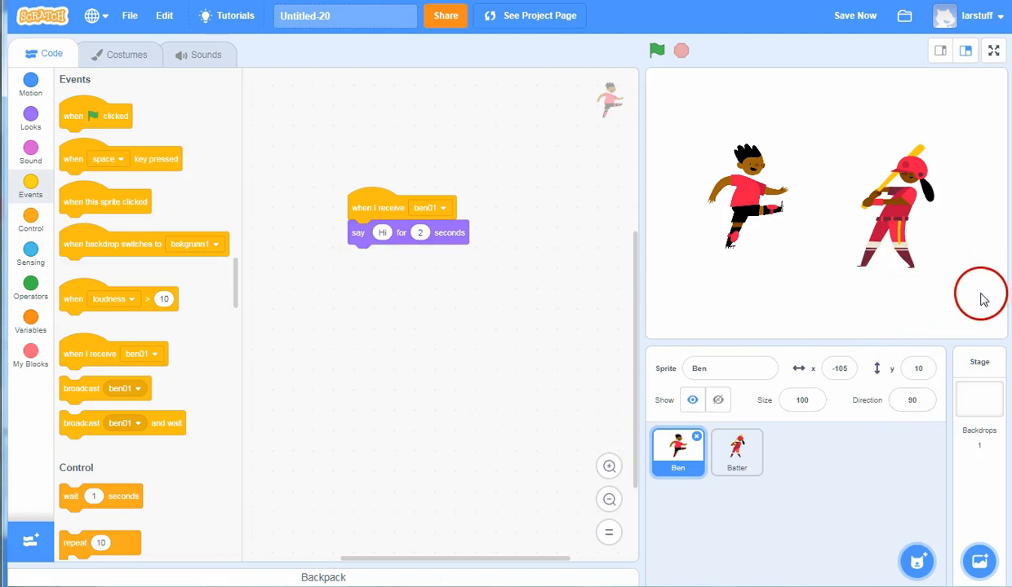
pyautogui.click(657, 50)
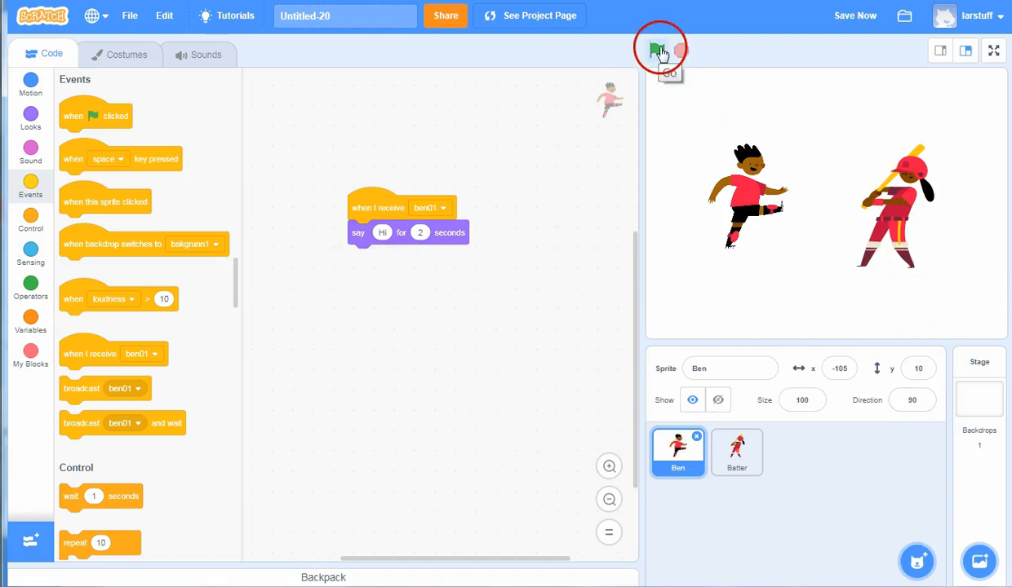
pyautogui.click(658, 51)
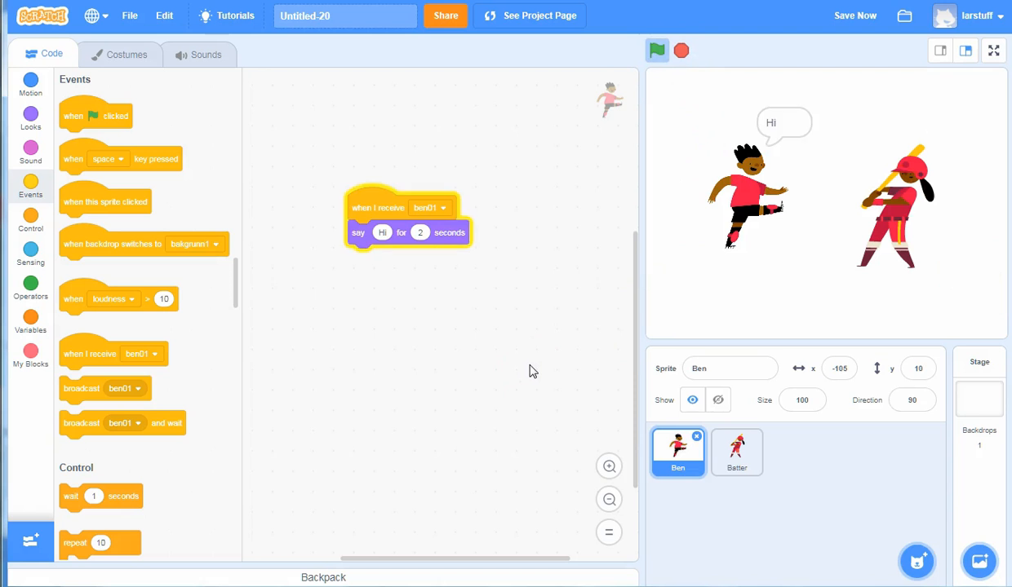
pyautogui.click(657, 50)
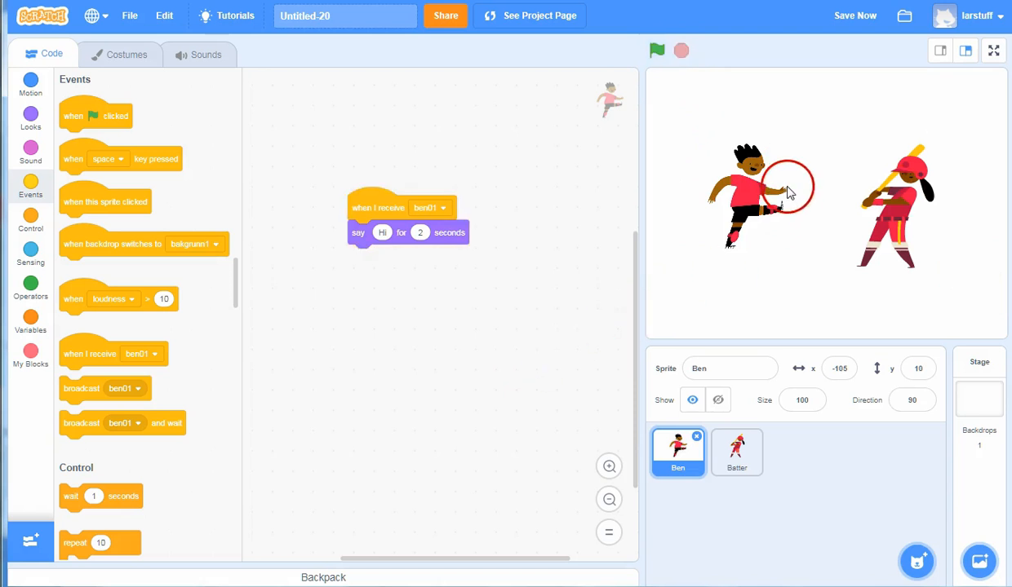
pyautogui.moveTo(563, 251)
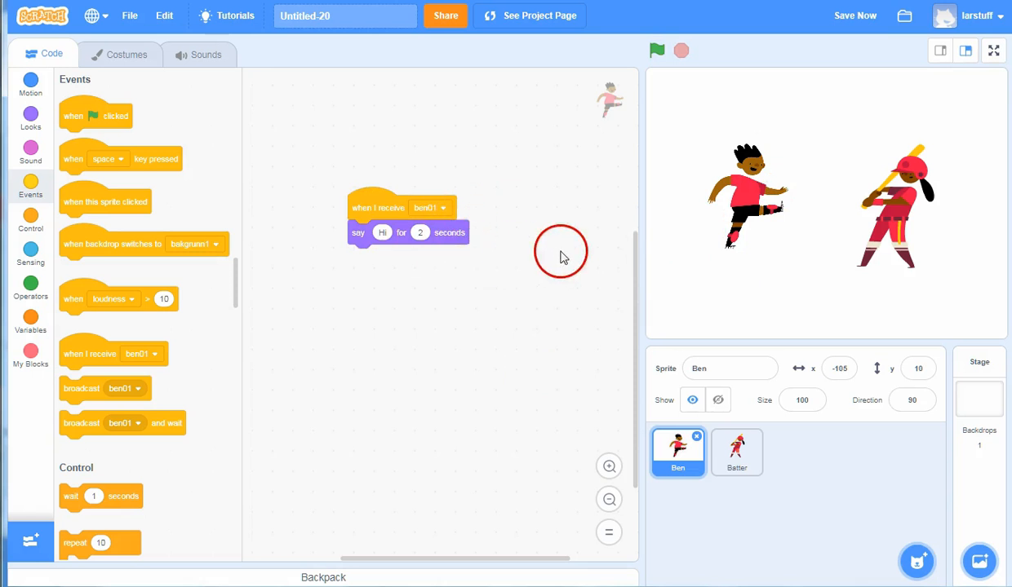
pyautogui.moveTo(584, 331)
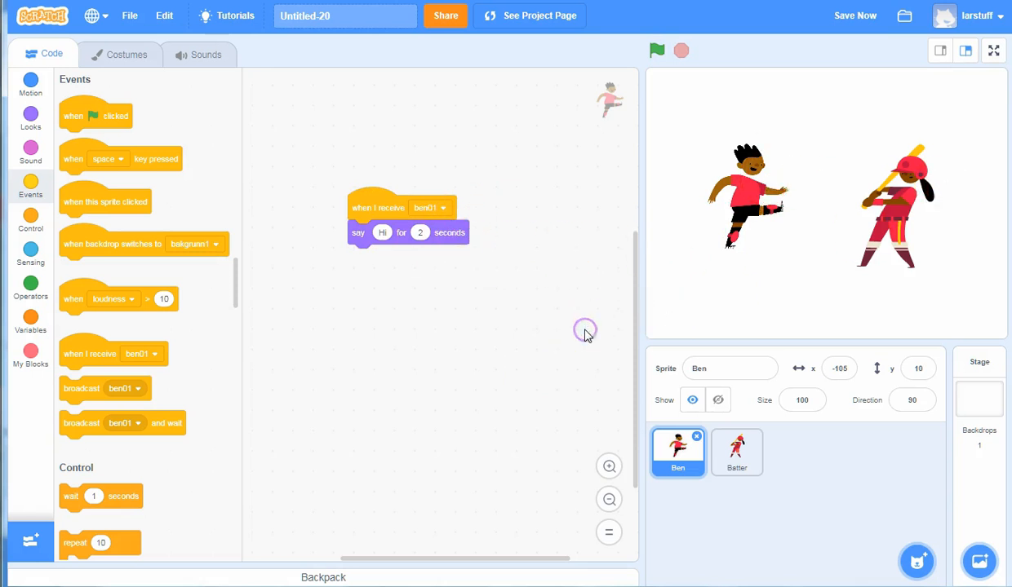
pyautogui.moveTo(459, 346)
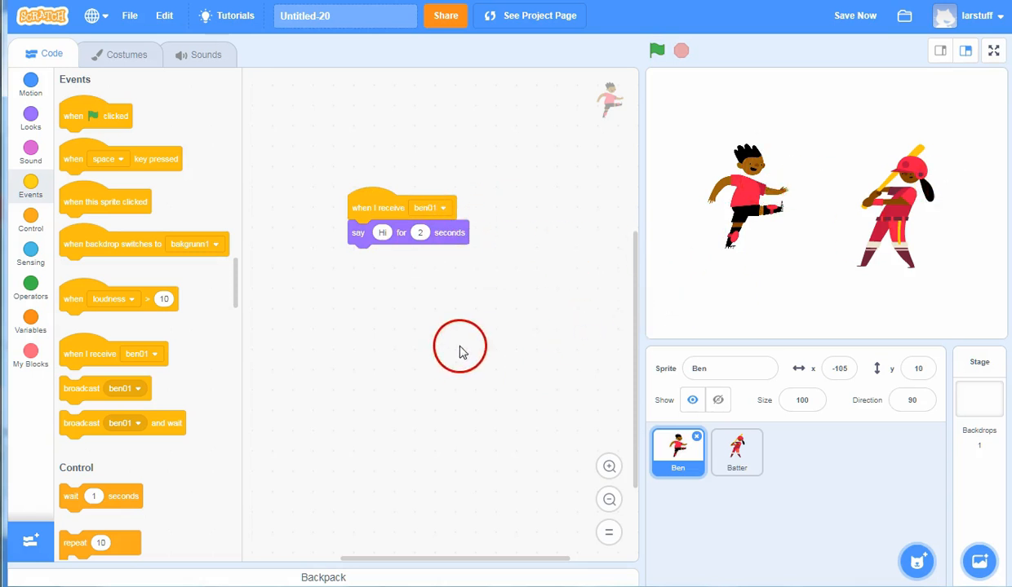
pyautogui.moveTo(79, 388)
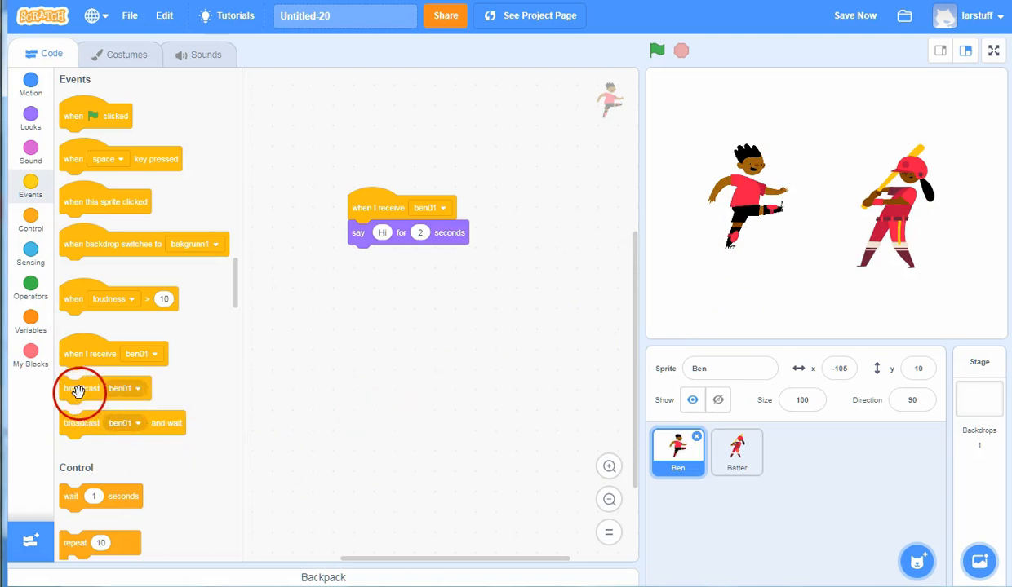
# Step: Append a broadcast of a new message named 'batter02' after Ben's Hi line
pyautogui.moveTo(80, 388); pyautogui.dragTo(408, 256)
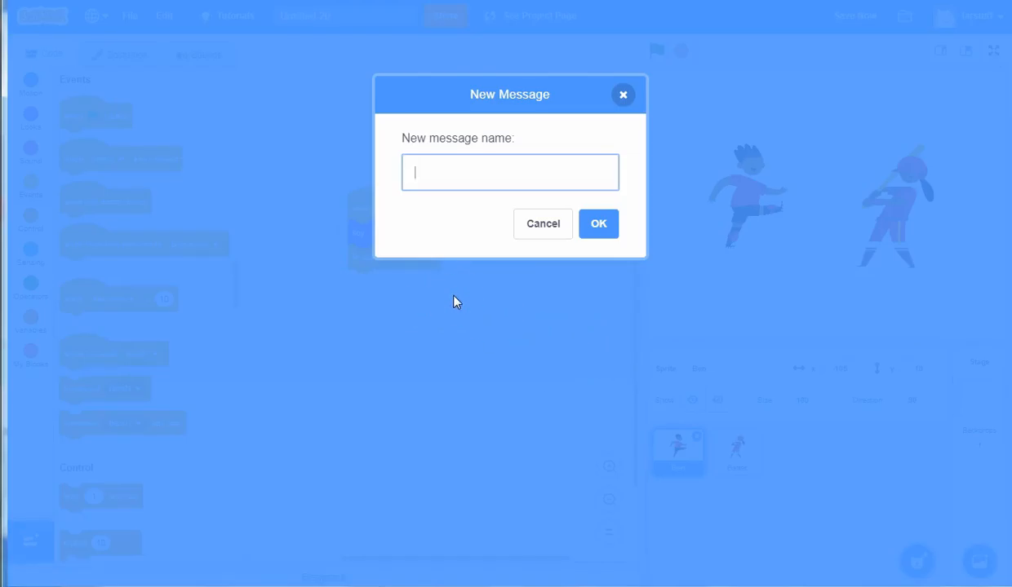
pyautogui.write('batter')
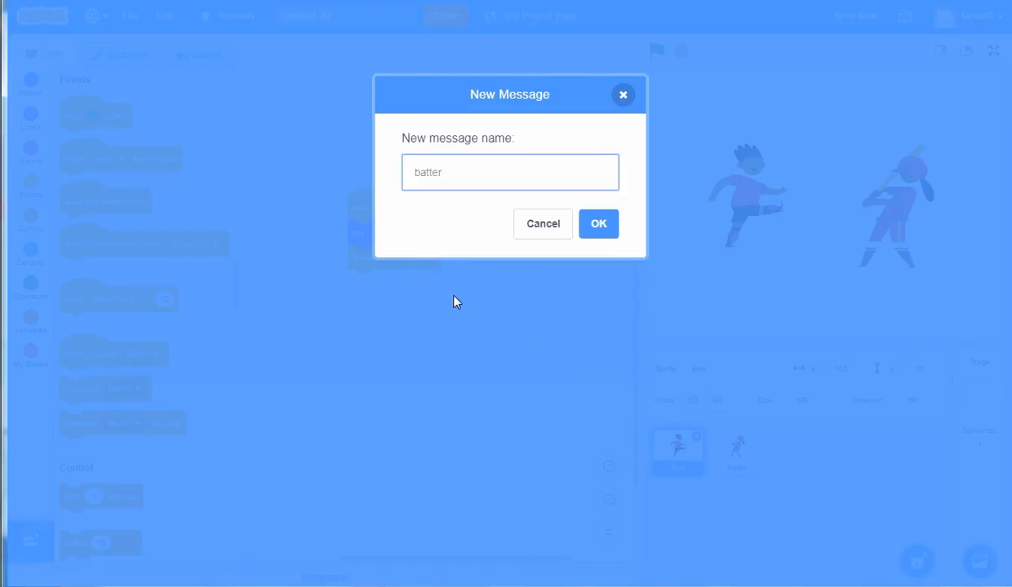
pyautogui.write('02')
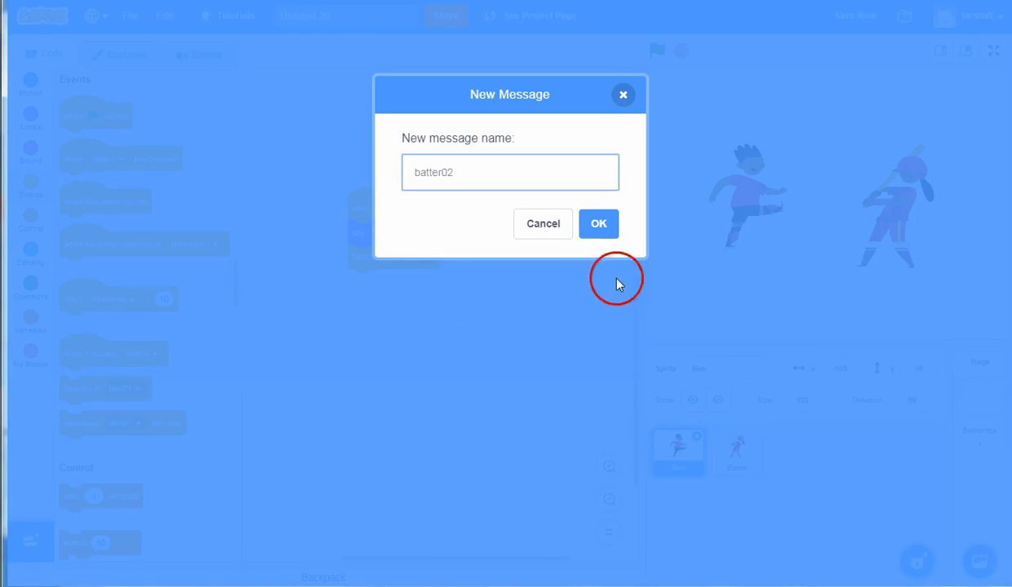
pyautogui.click(598, 224)
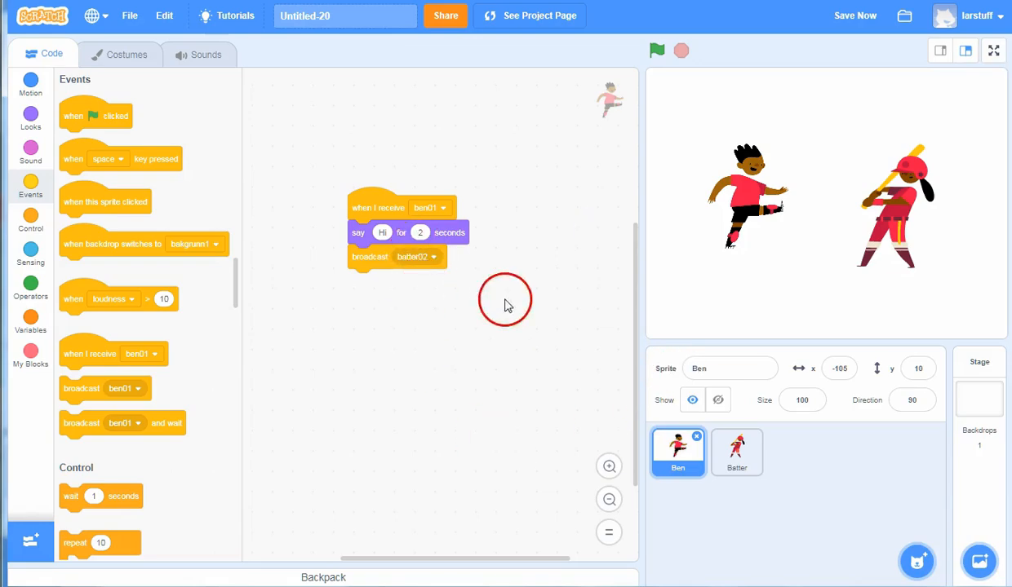
pyautogui.moveTo(461, 317)
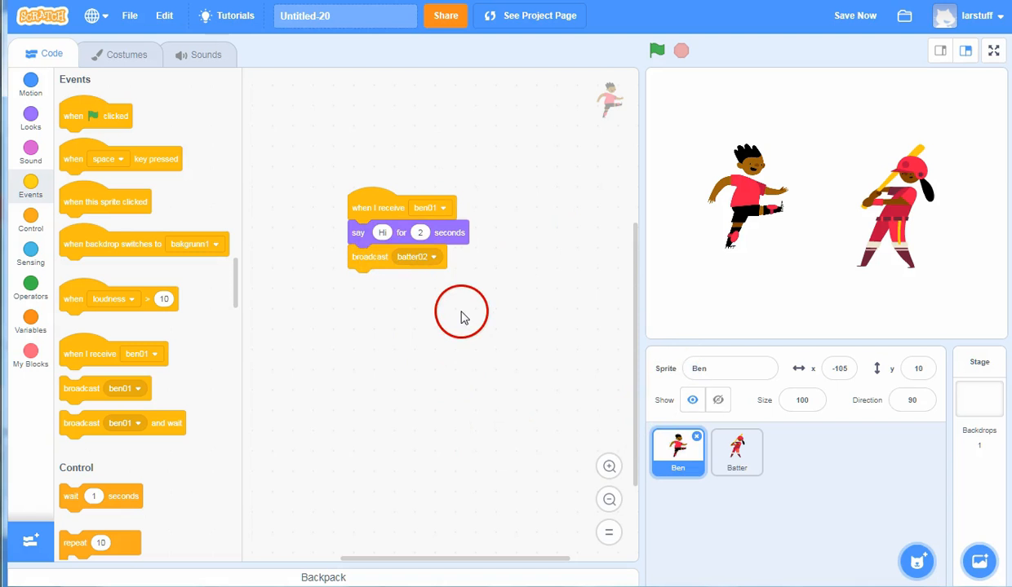
pyautogui.moveTo(846, 410)
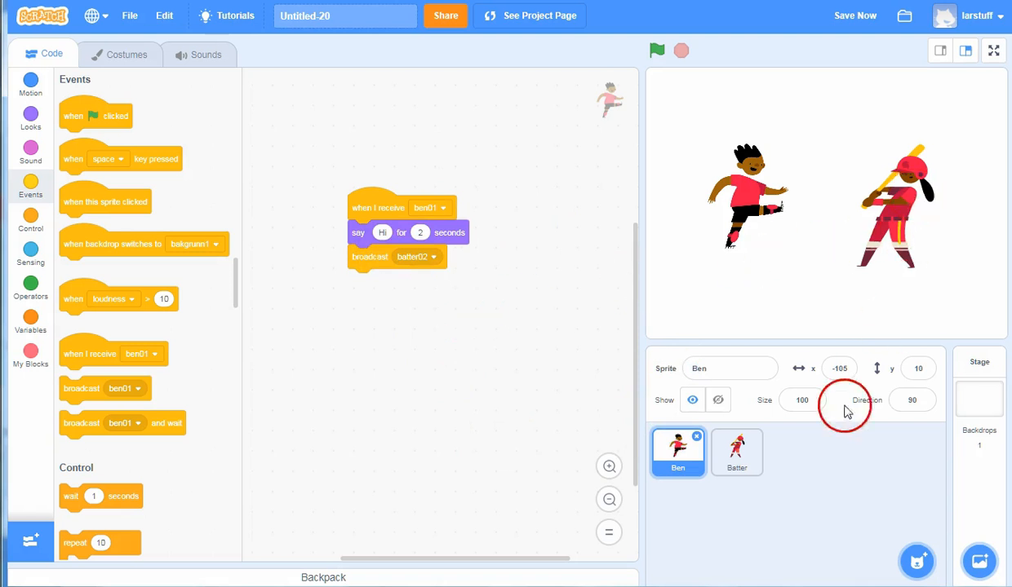
# Step: For Batter, build 'when I receive batter02' then say 'My name is Janet, what's Yours?' for 3 seconds
pyautogui.click(736, 453)
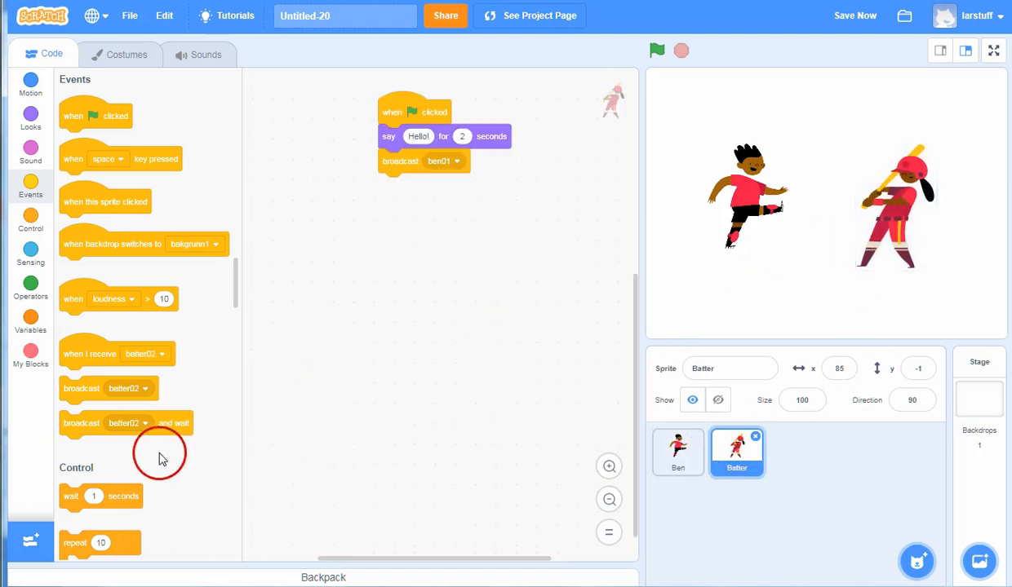
pyautogui.moveTo(118, 353); pyautogui.dragTo(392, 241)
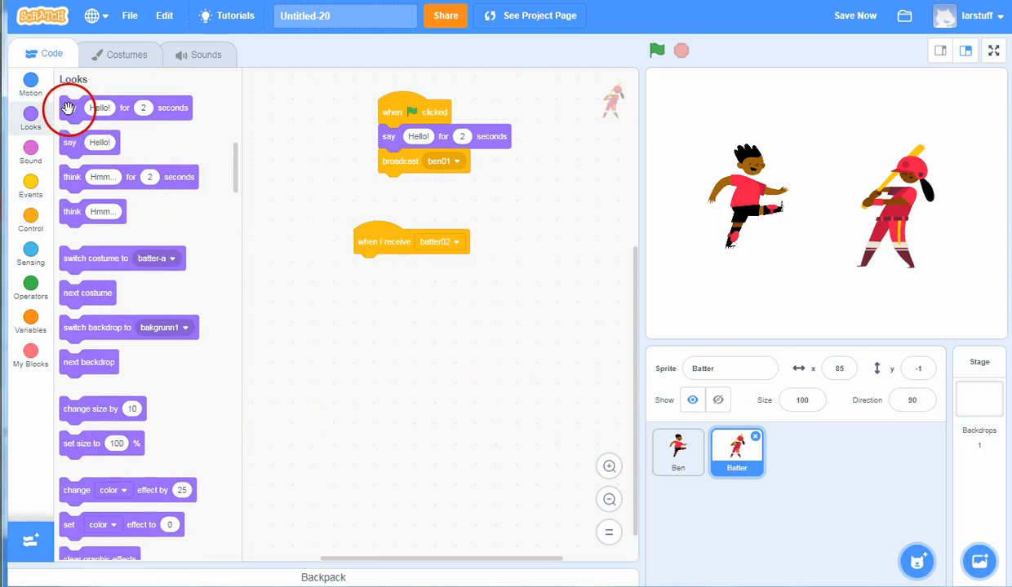
pyautogui.moveTo(106, 107); pyautogui.dragTo(420, 266)
pyautogui.write('My name is Janet,')
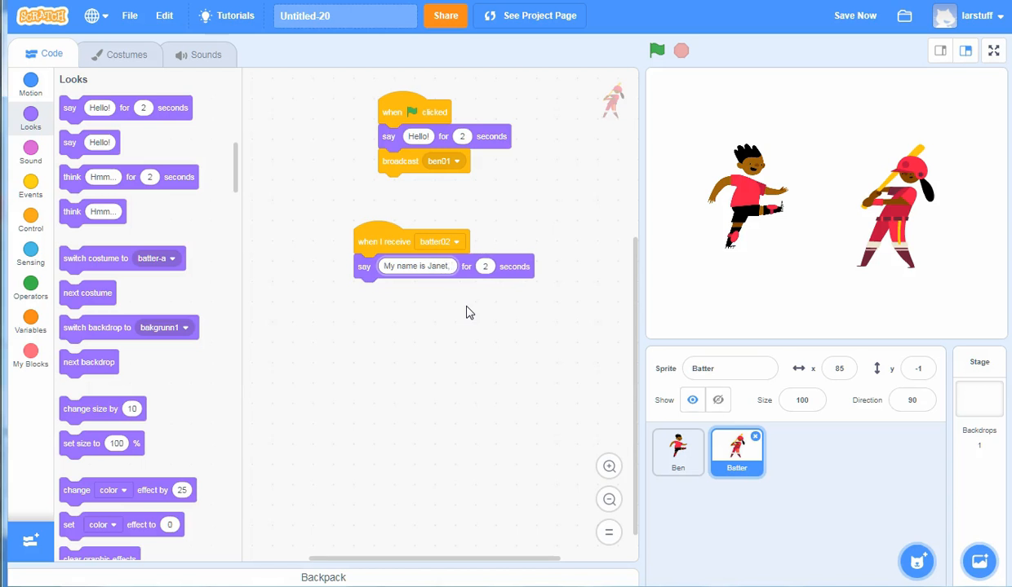
pyautogui.write("what's Yours?")
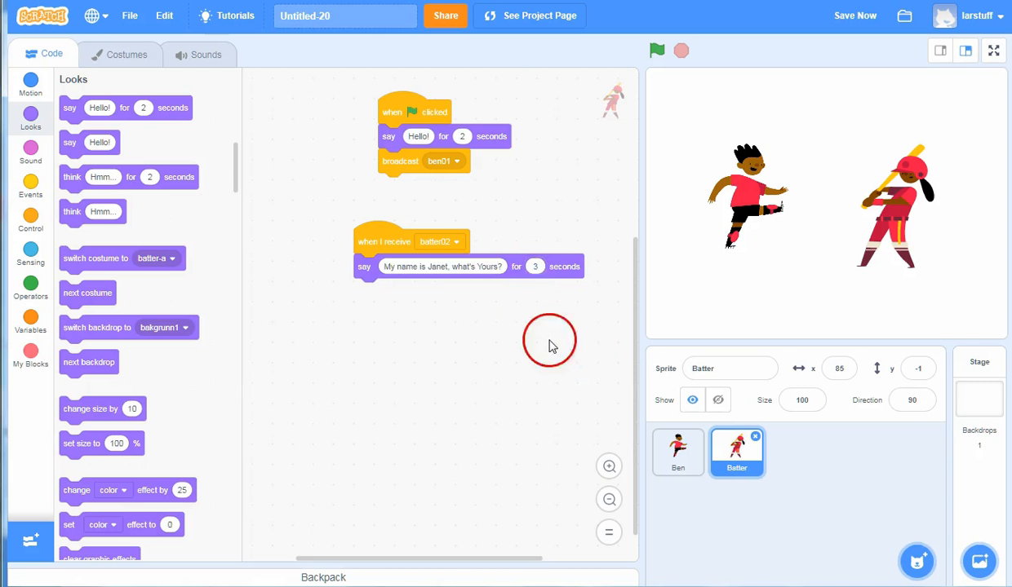
pyautogui.moveTo(492, 392)
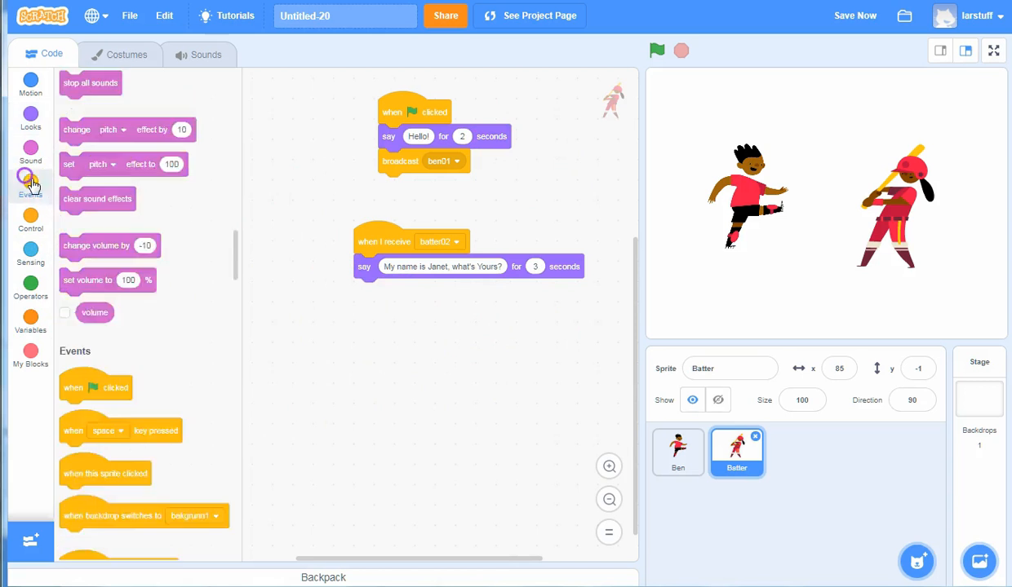
# Step: End Batter's batter02 script with a broadcast of a new message named 'ben02'
pyautogui.click(31, 184)
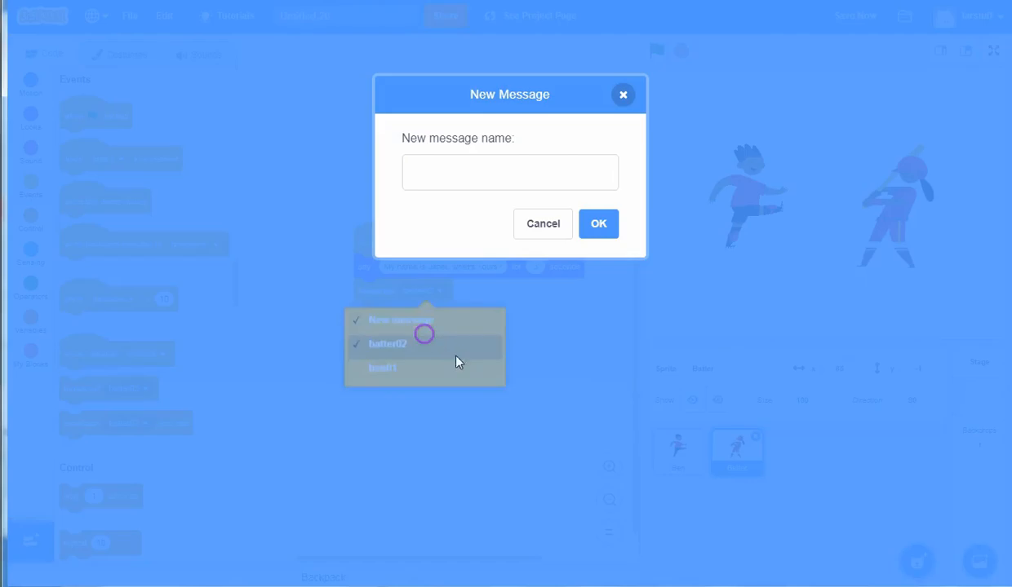
pyautogui.click(494, 171)
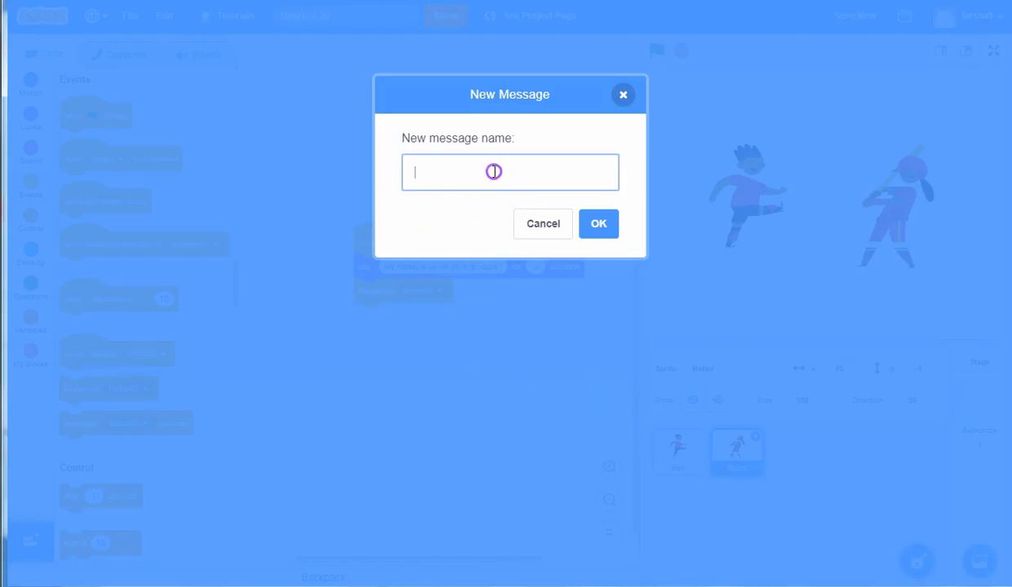
pyautogui.write('ben02')
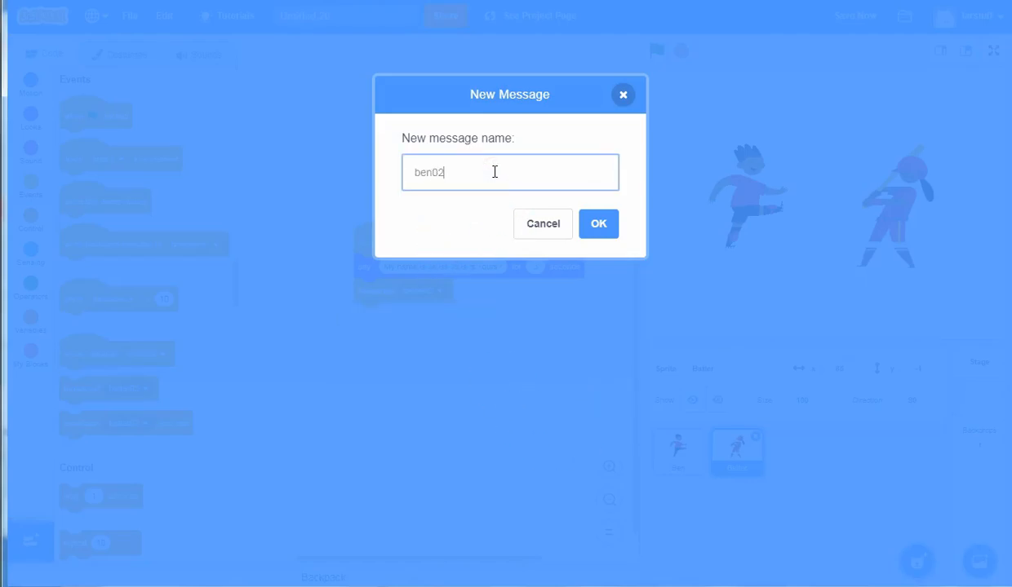
pyautogui.click(598, 223)
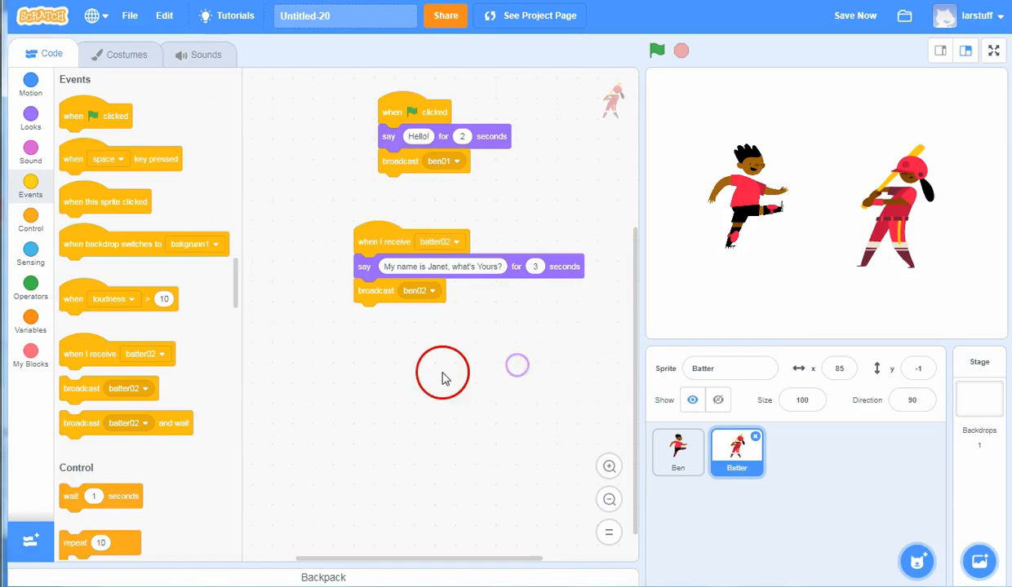
pyautogui.click(677, 452)
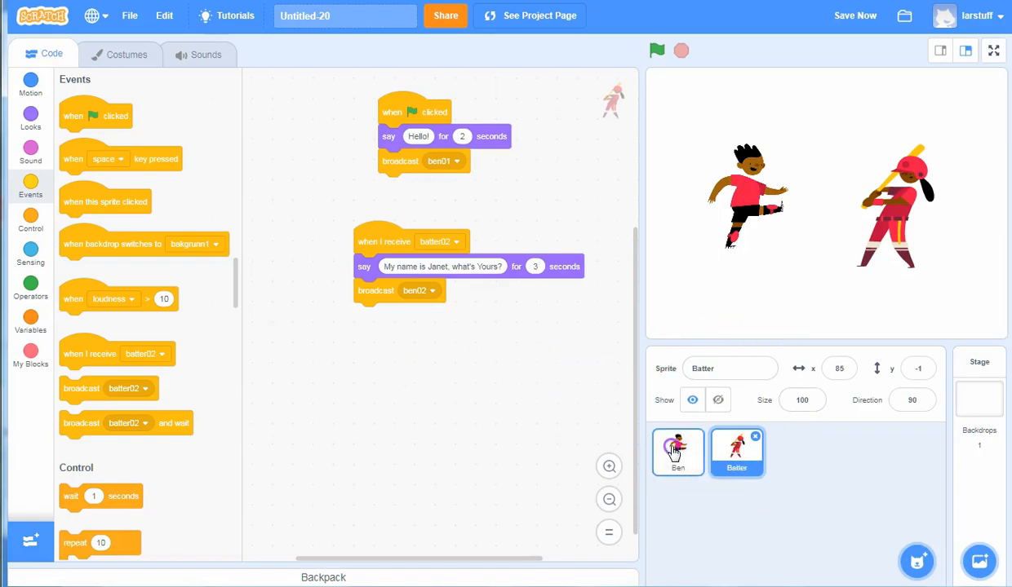
# Step: Add a 'when I receive ben02' script to Ben, then run the dialogue with the green flag
pyautogui.click(678, 453)
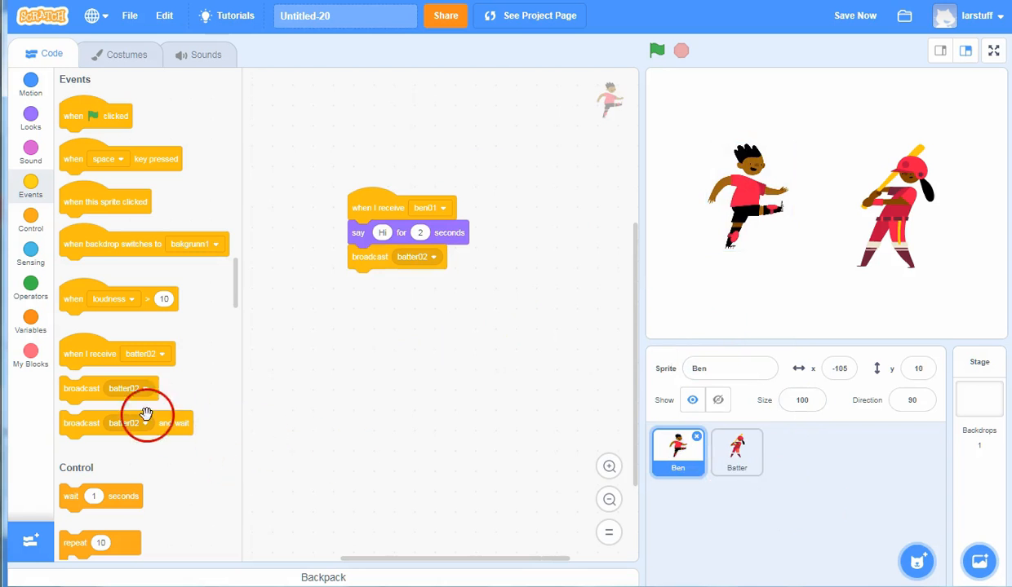
pyautogui.moveTo(117, 354); pyautogui.dragTo(412, 319)
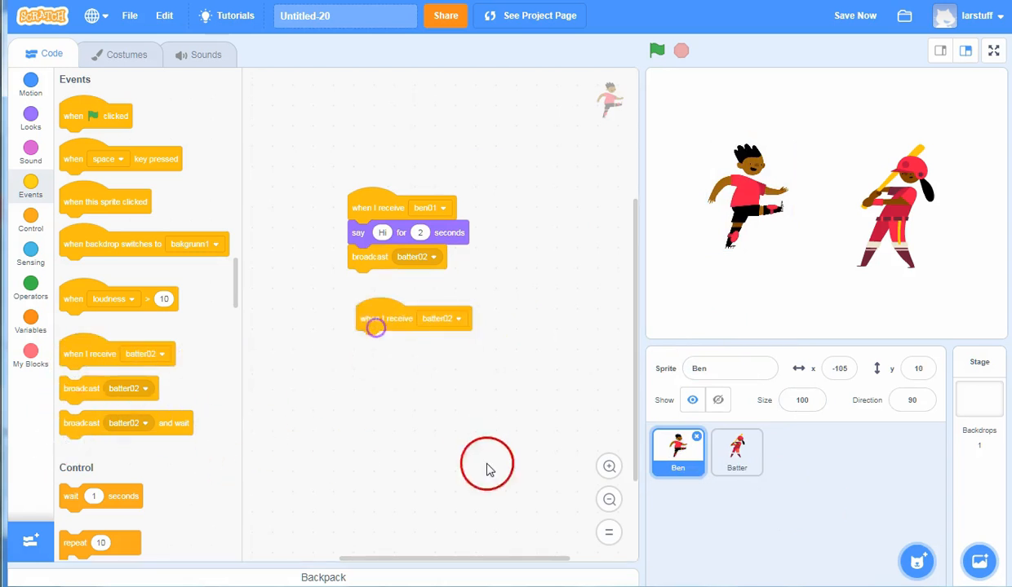
pyautogui.click(442, 318)
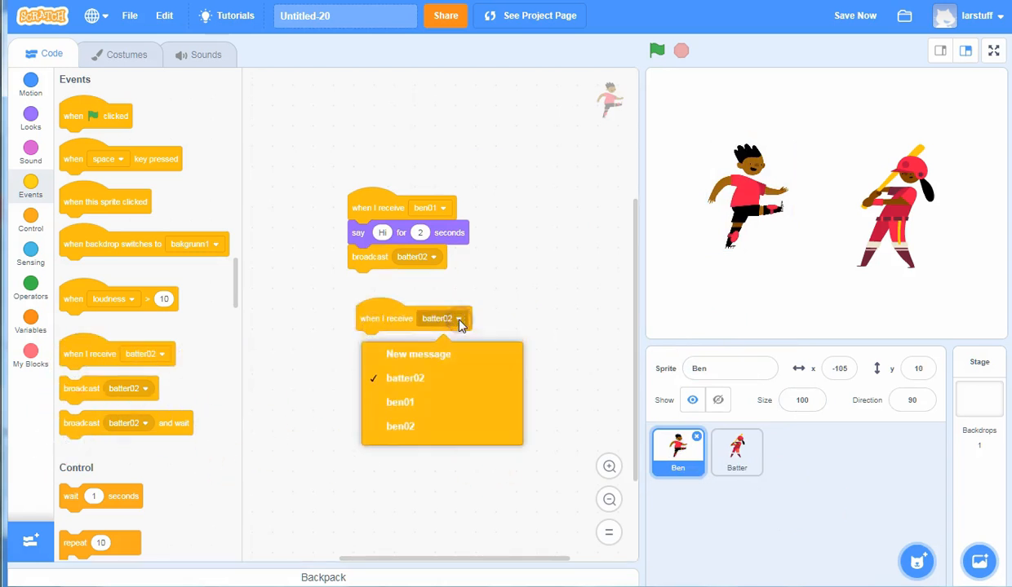
pyautogui.click(400, 426)
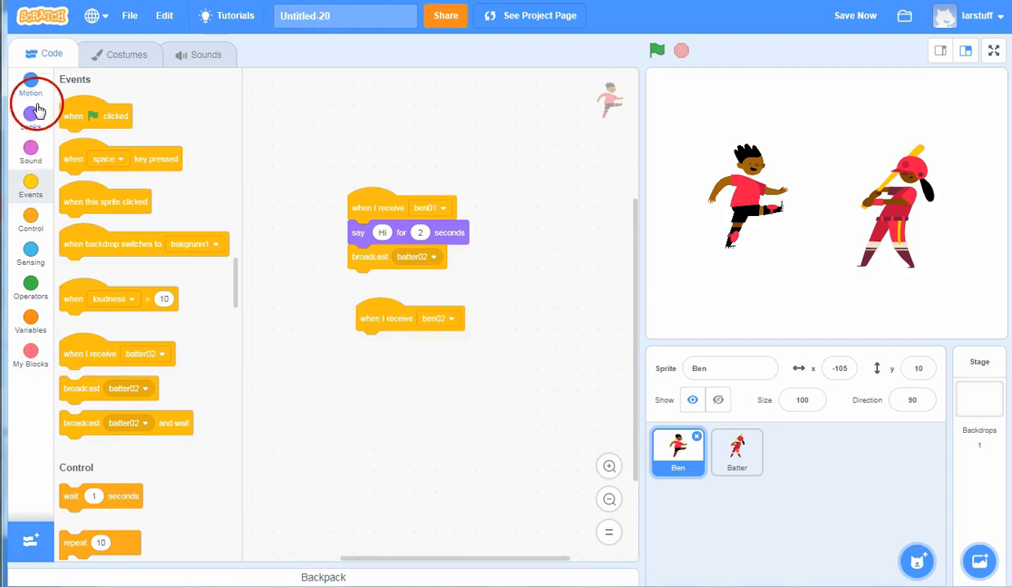
pyautogui.click(30, 114)
pyautogui.write('My name is Ben')
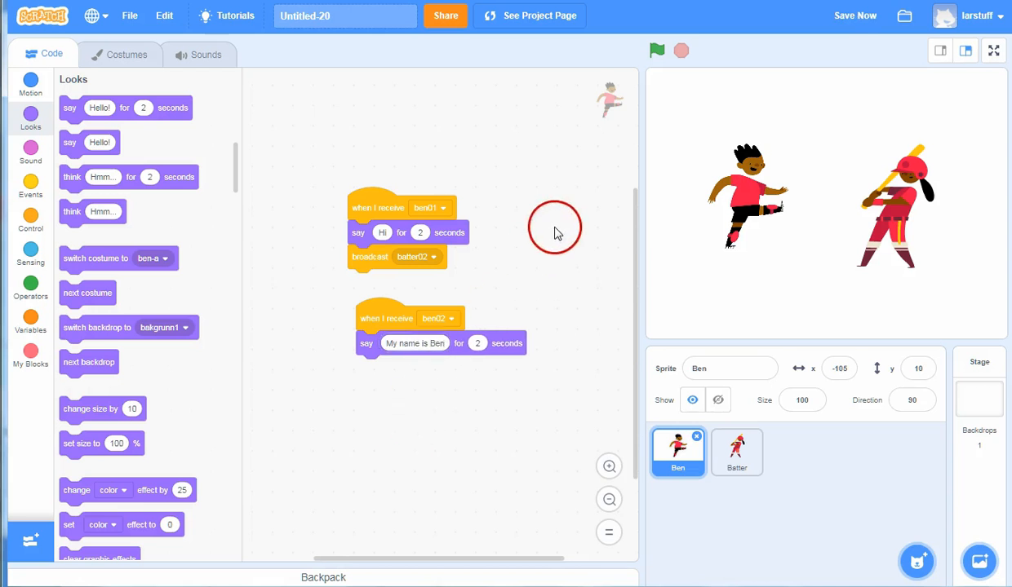
pyautogui.click(657, 51)
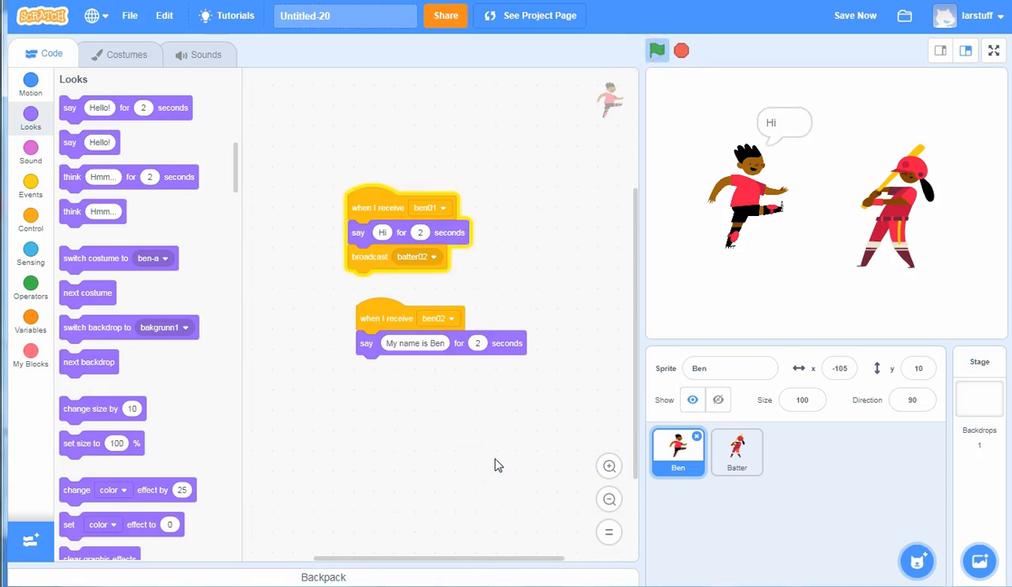
pyautogui.click(657, 51)
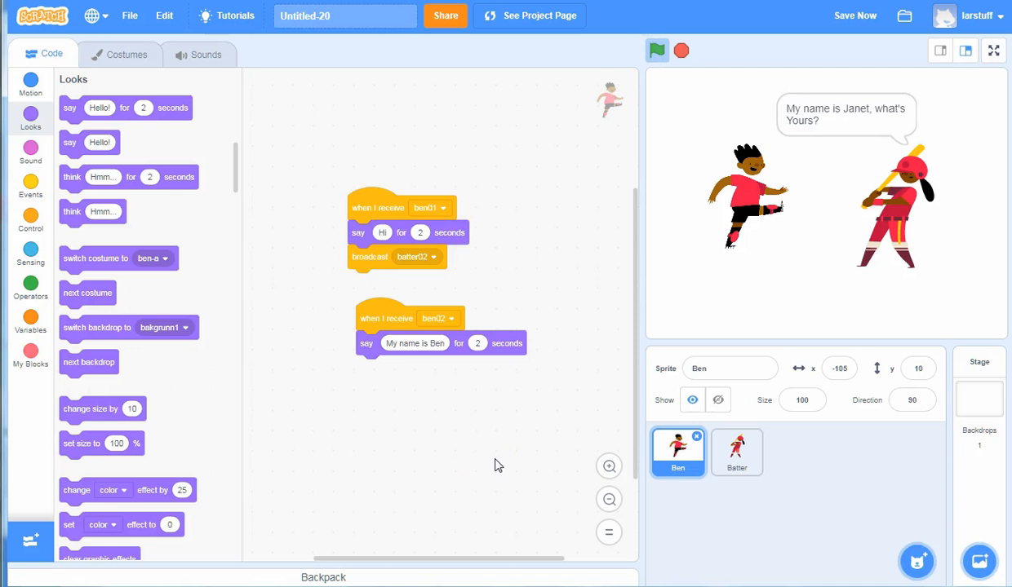
pyautogui.click(441, 330)
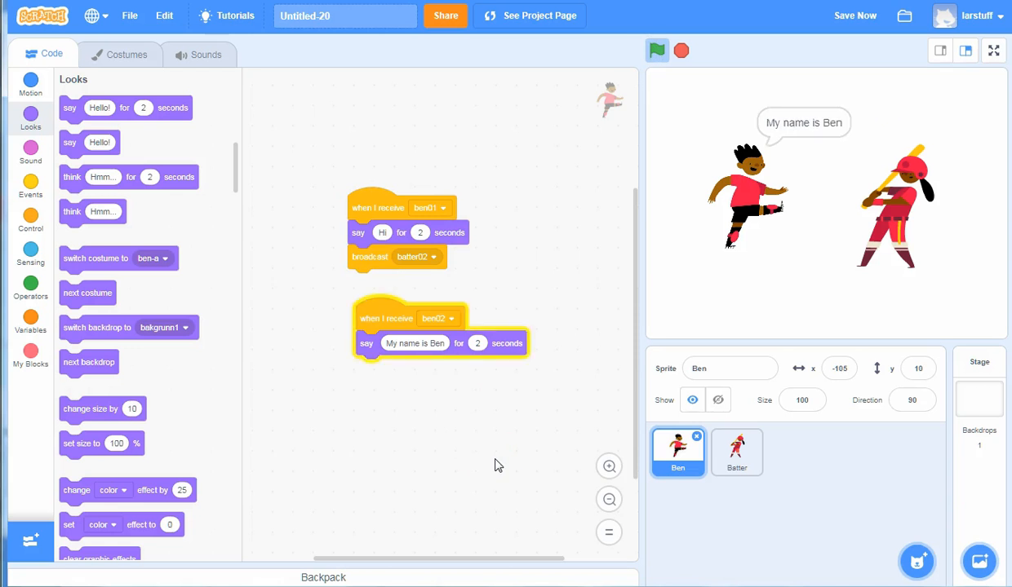
pyautogui.click(680, 51)
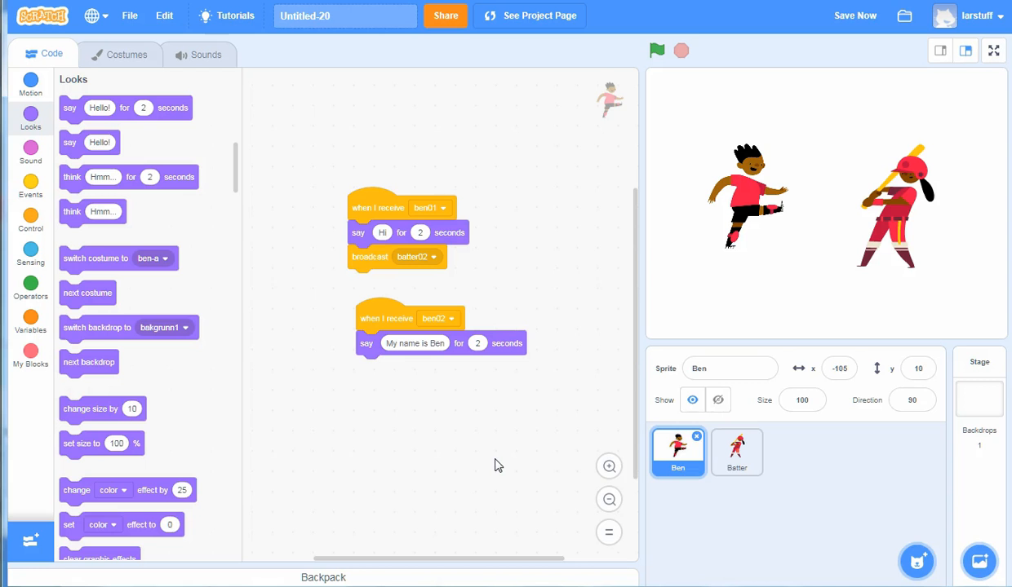
pyautogui.moveTo(356, 439)
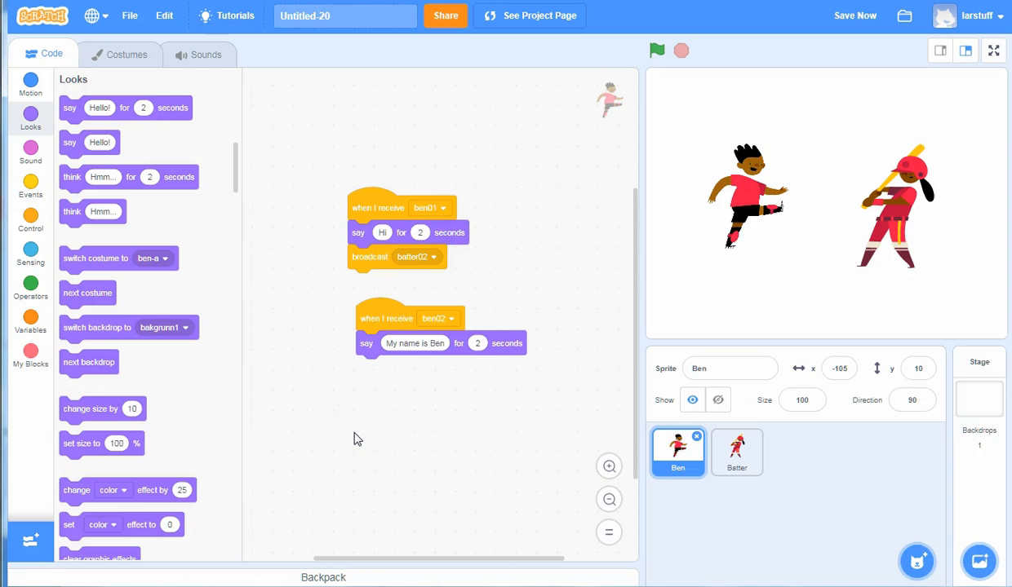